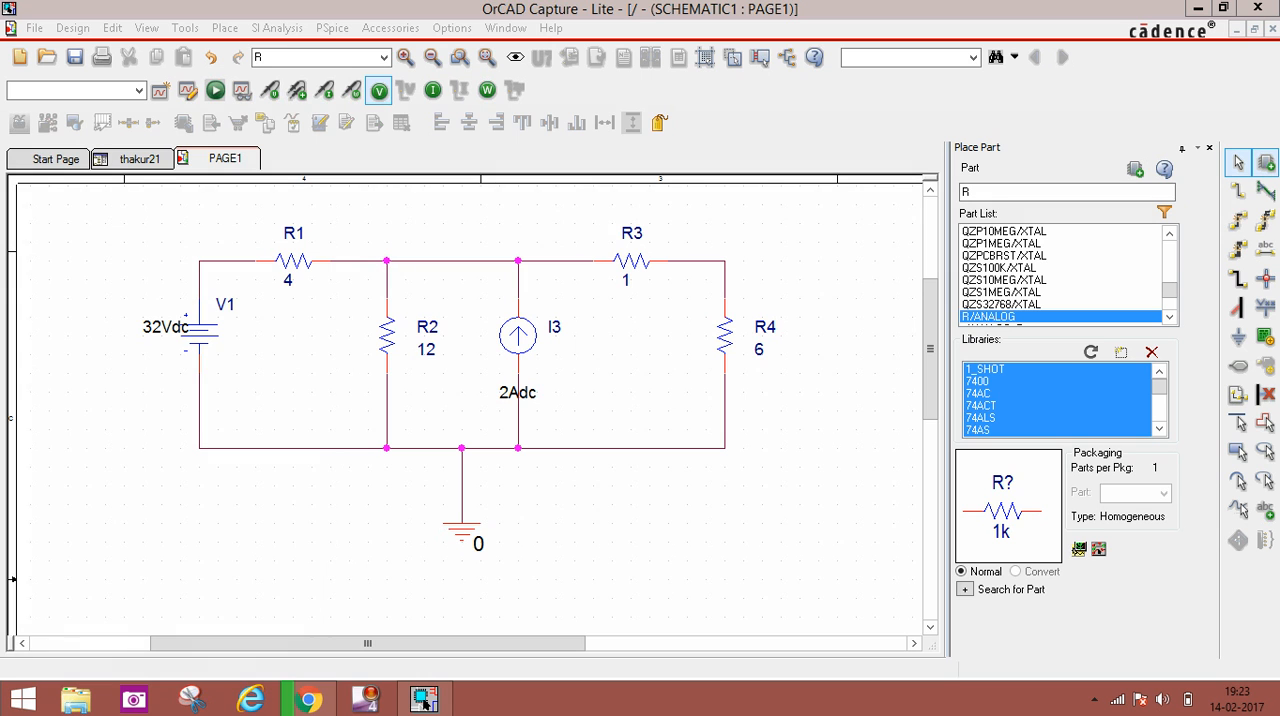
Step: Show the Start Page listing recent design files
{"action": "left_click", "coordinate": [49, 158]}
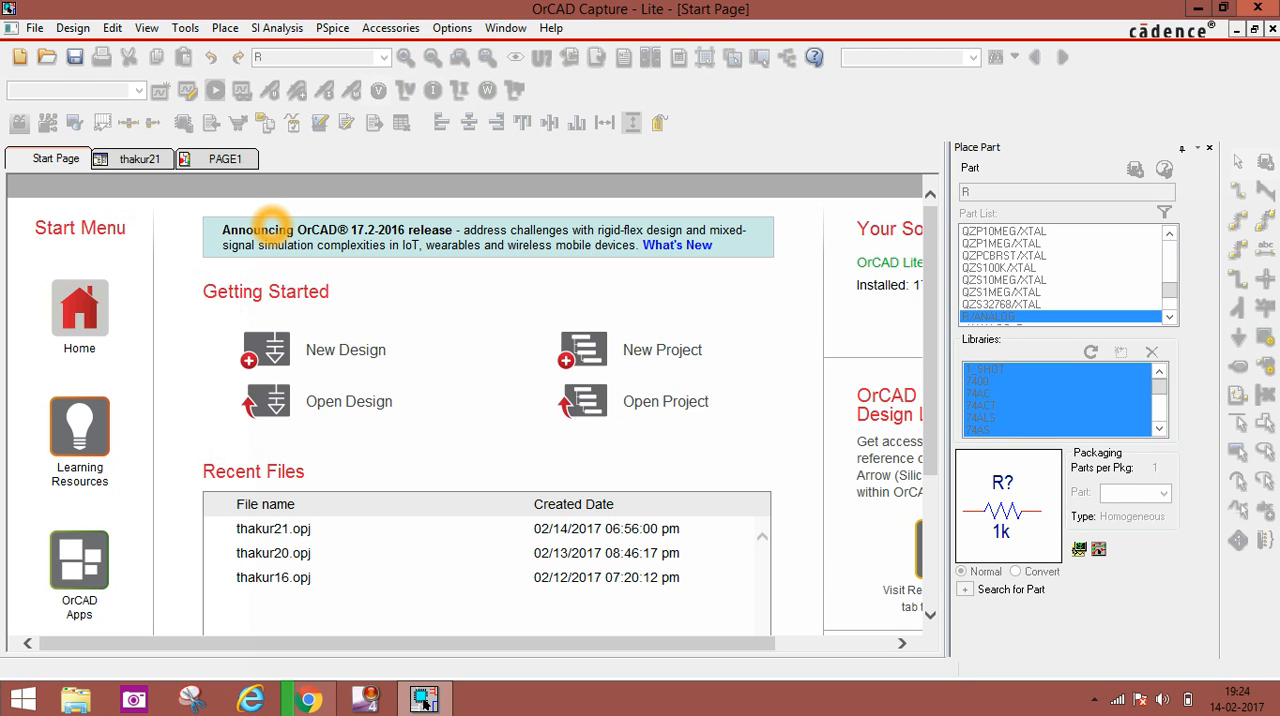
{"action": "mouse_move", "coordinate": [29, 88]}
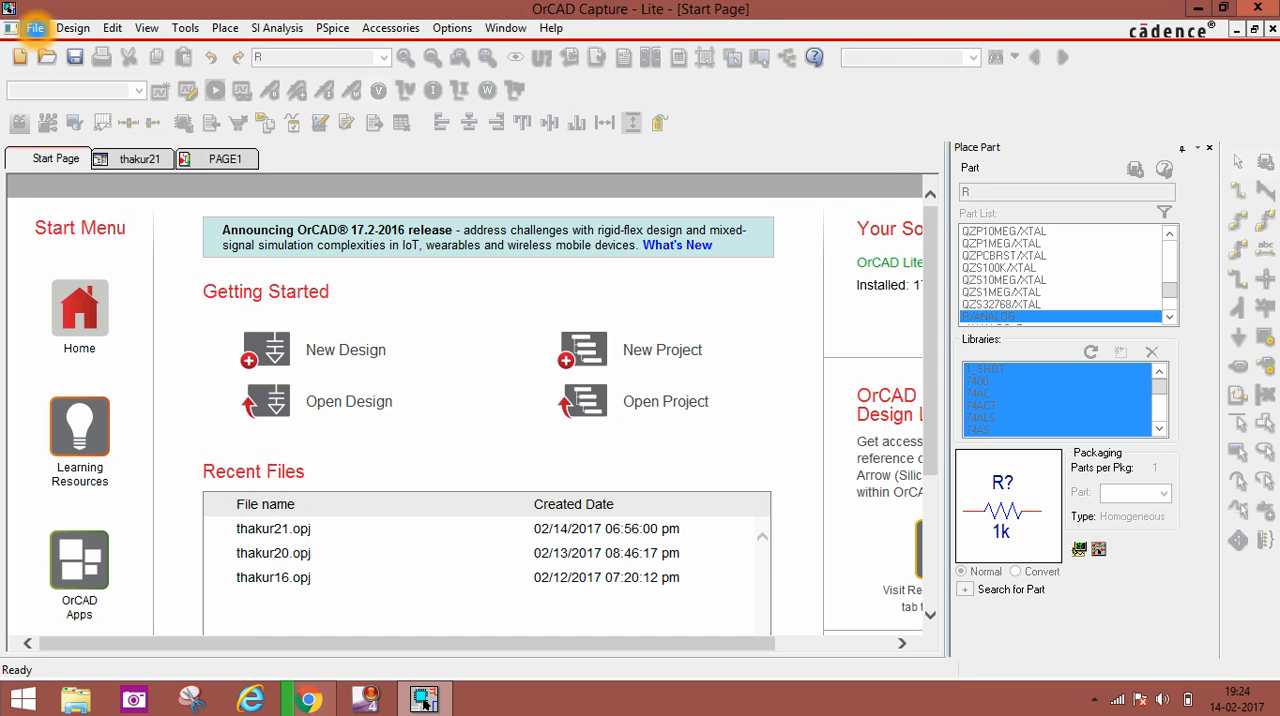
Step: Show the thakur21 project's design resources, then reopen its PAGE1 schematic
{"action": "left_click", "coordinate": [37, 20]}
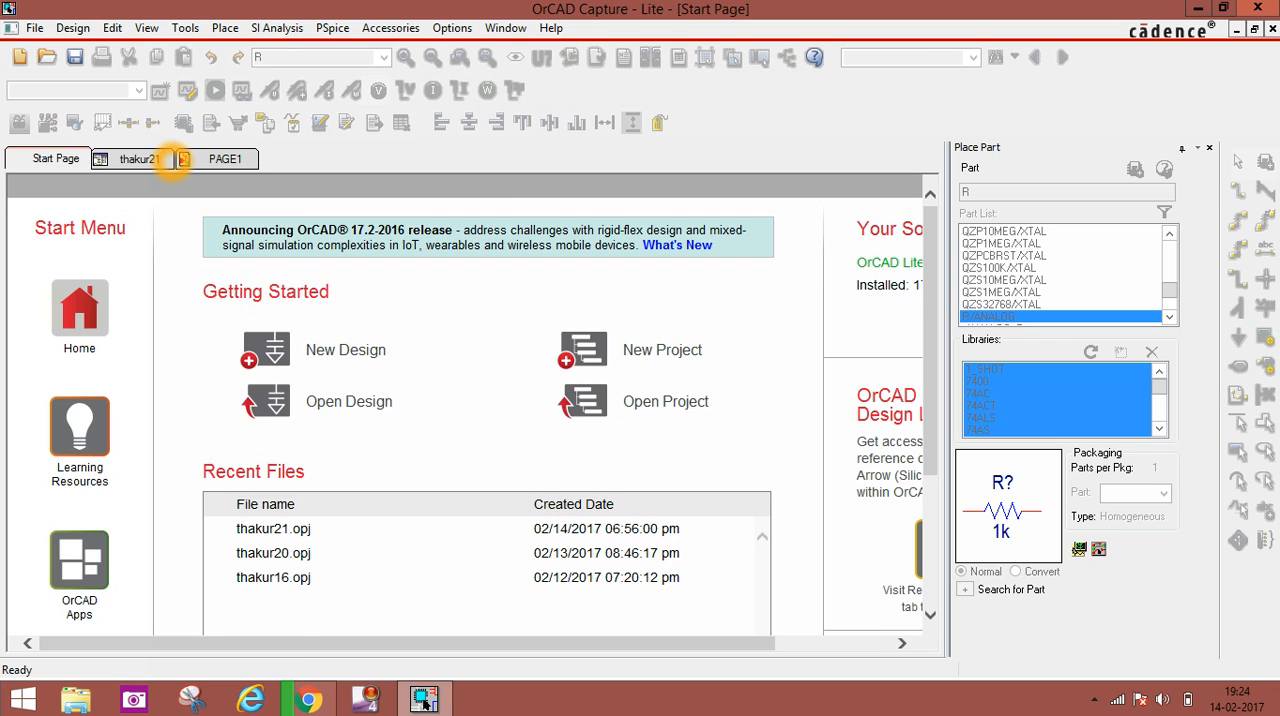
{"action": "left_click", "coordinate": [140, 158]}
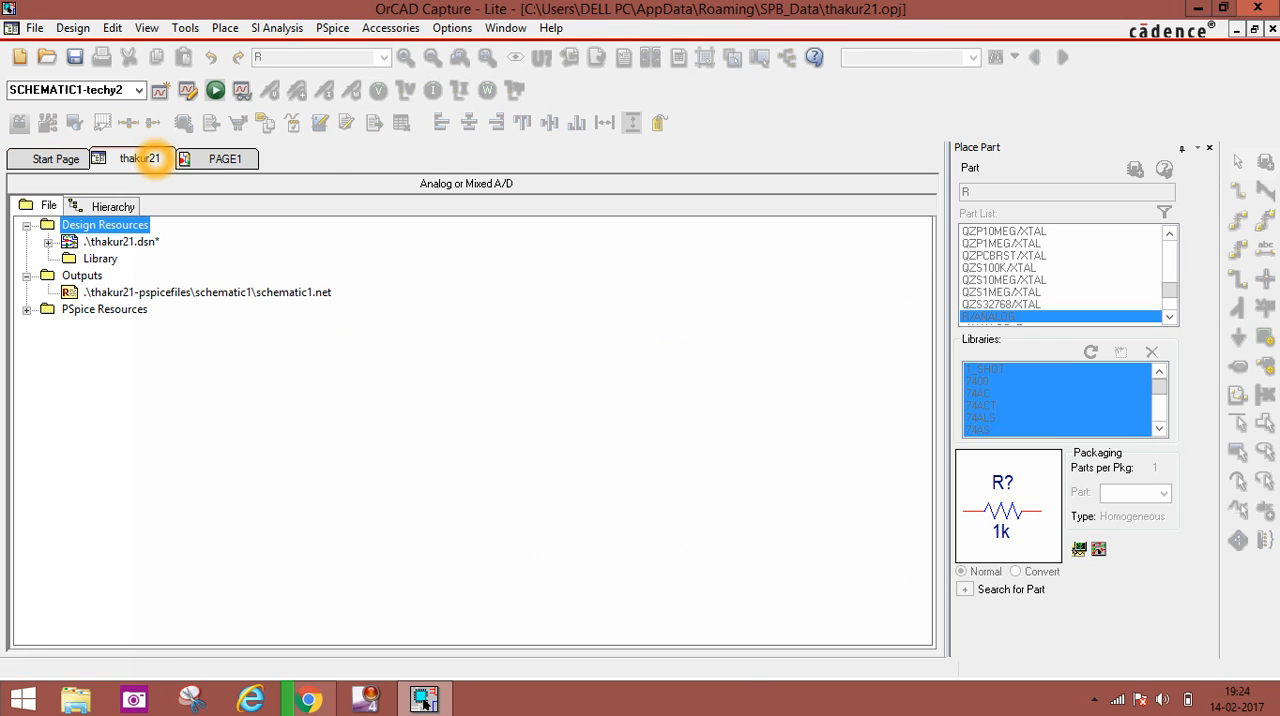
{"action": "left_click", "coordinate": [224, 158]}
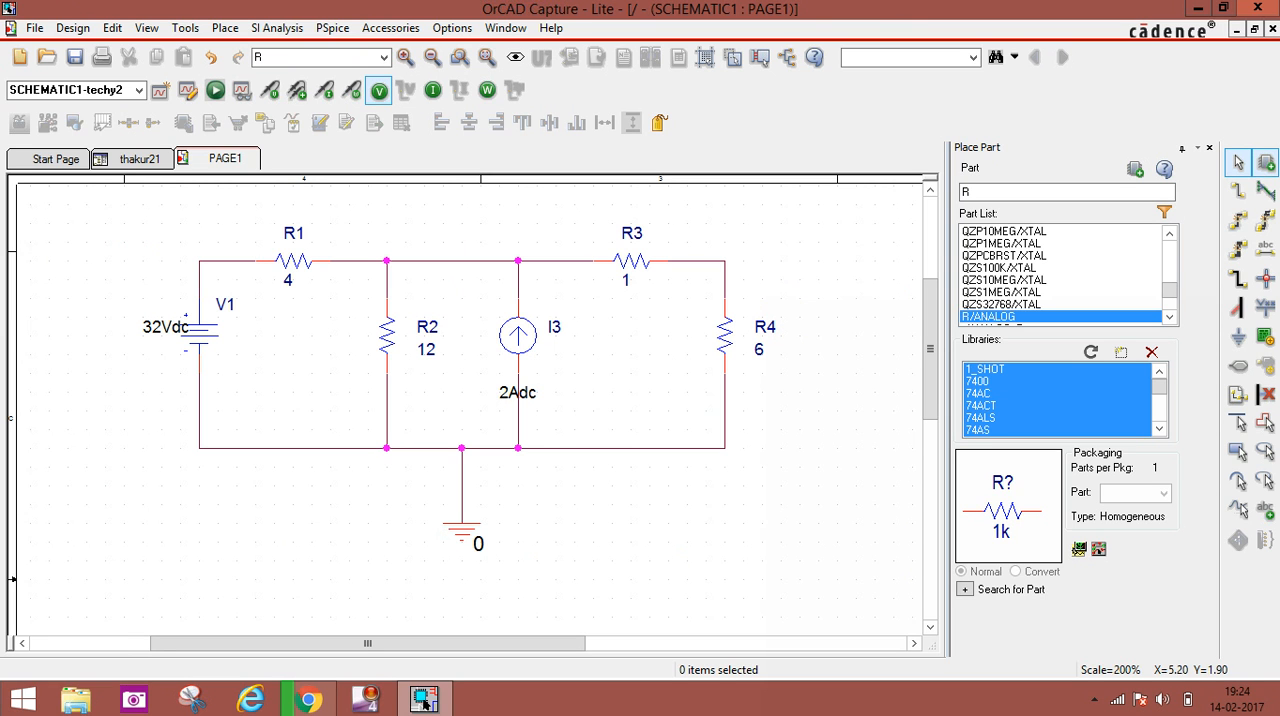
{"action": "left_click", "coordinate": [734, 290]}
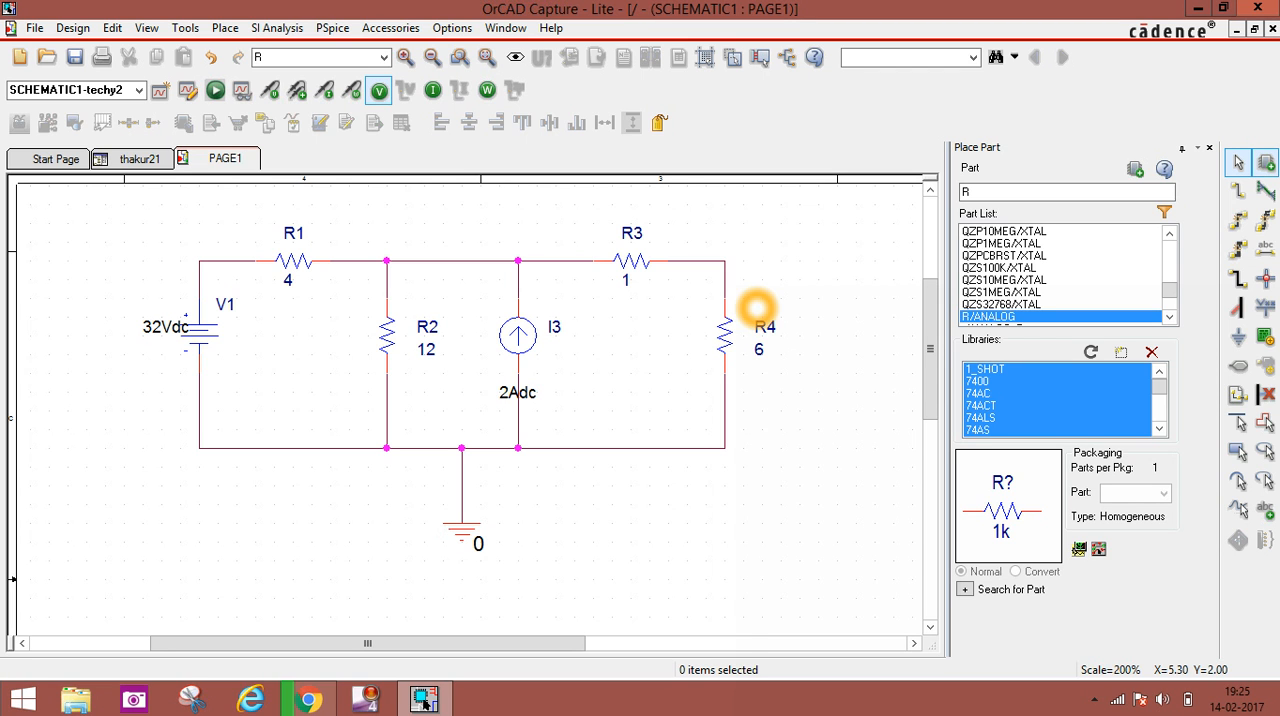
{"action": "mouse_move", "coordinate": [788, 321]}
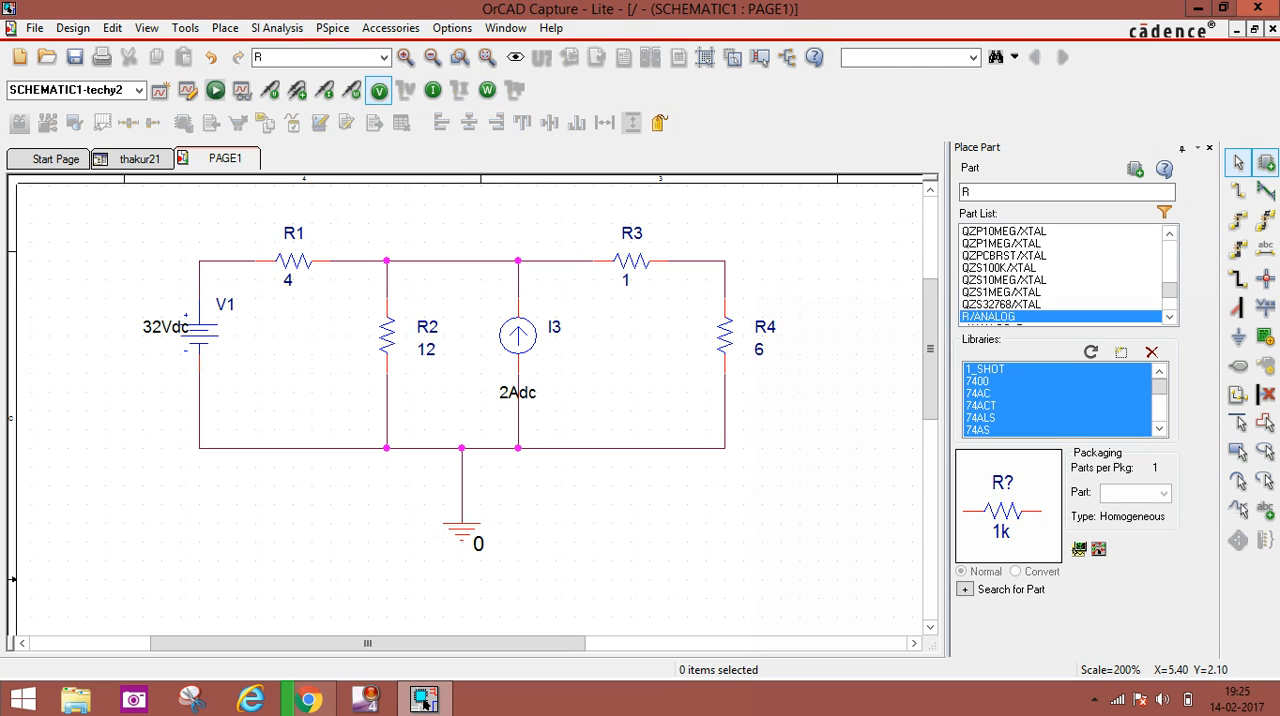
{"action": "mouse_move", "coordinate": [730, 335]}
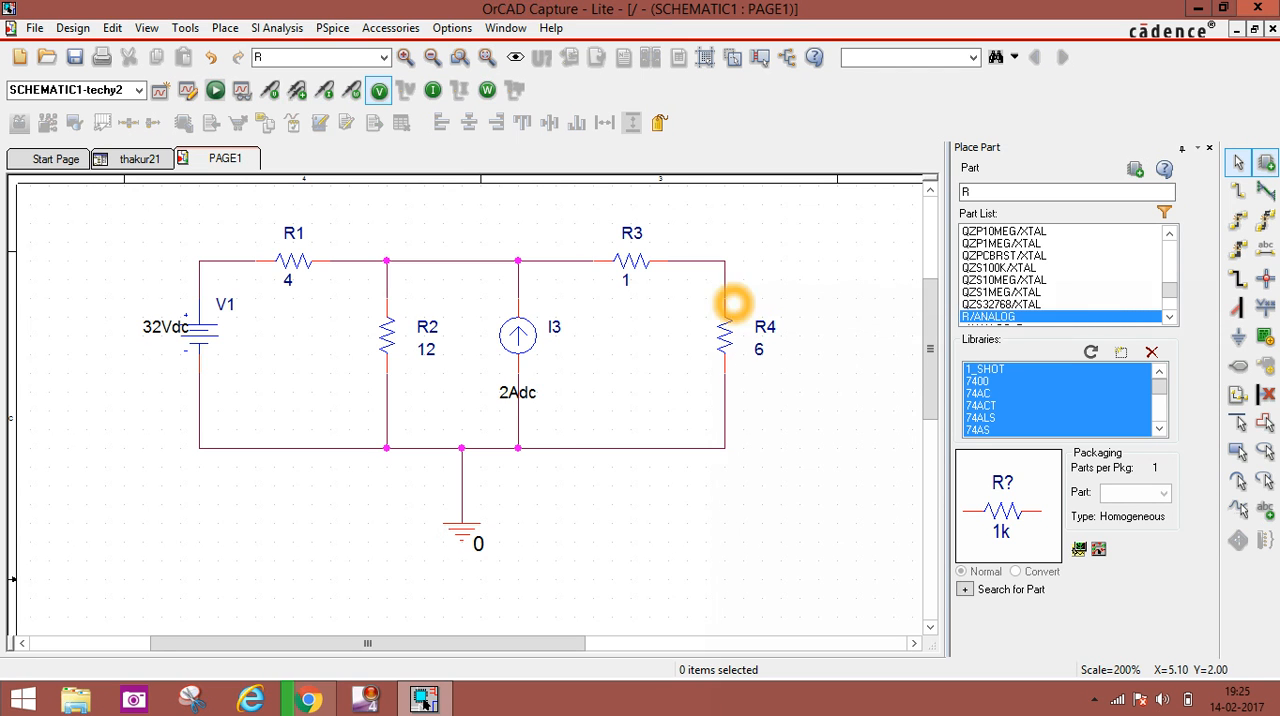
{"action": "mouse_move", "coordinate": [734, 358]}
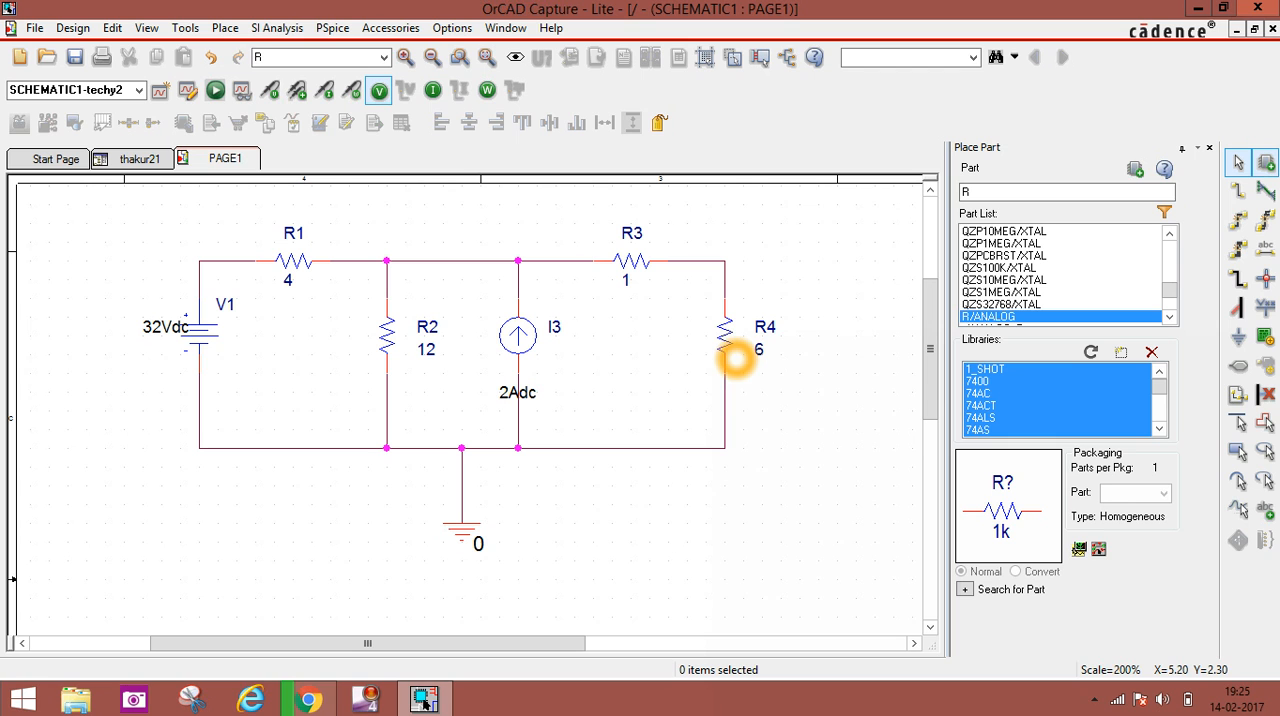
{"action": "mouse_move", "coordinate": [737, 330]}
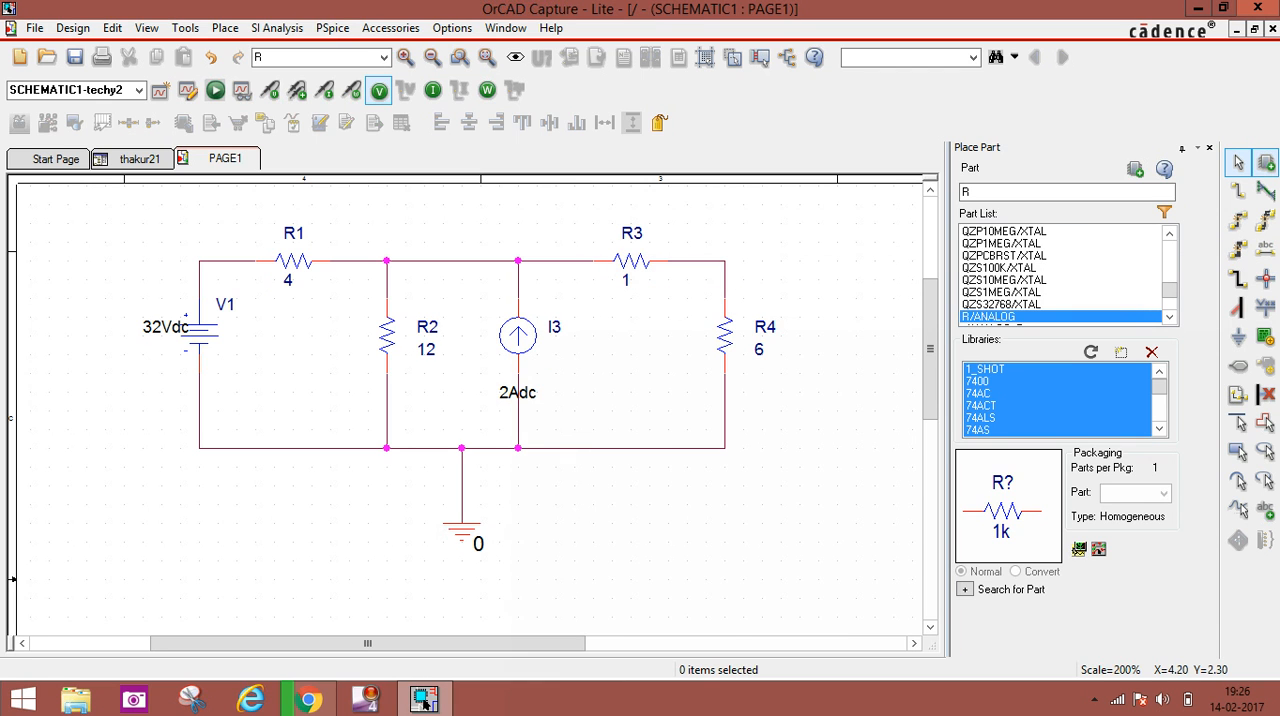
Step: Select the 6 Ω resistor R4 in the right-hand branch for removal
{"action": "left_click", "coordinate": [515, 417]}
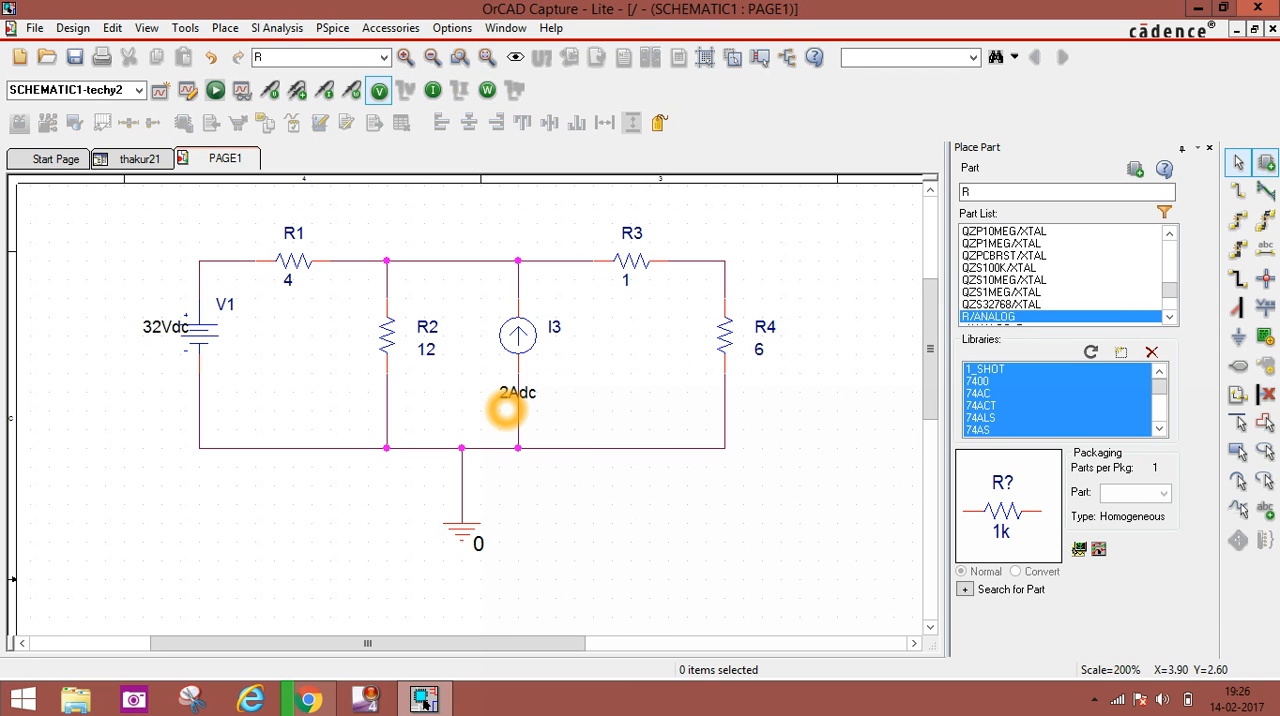
{"action": "mouse_move", "coordinate": [699, 385]}
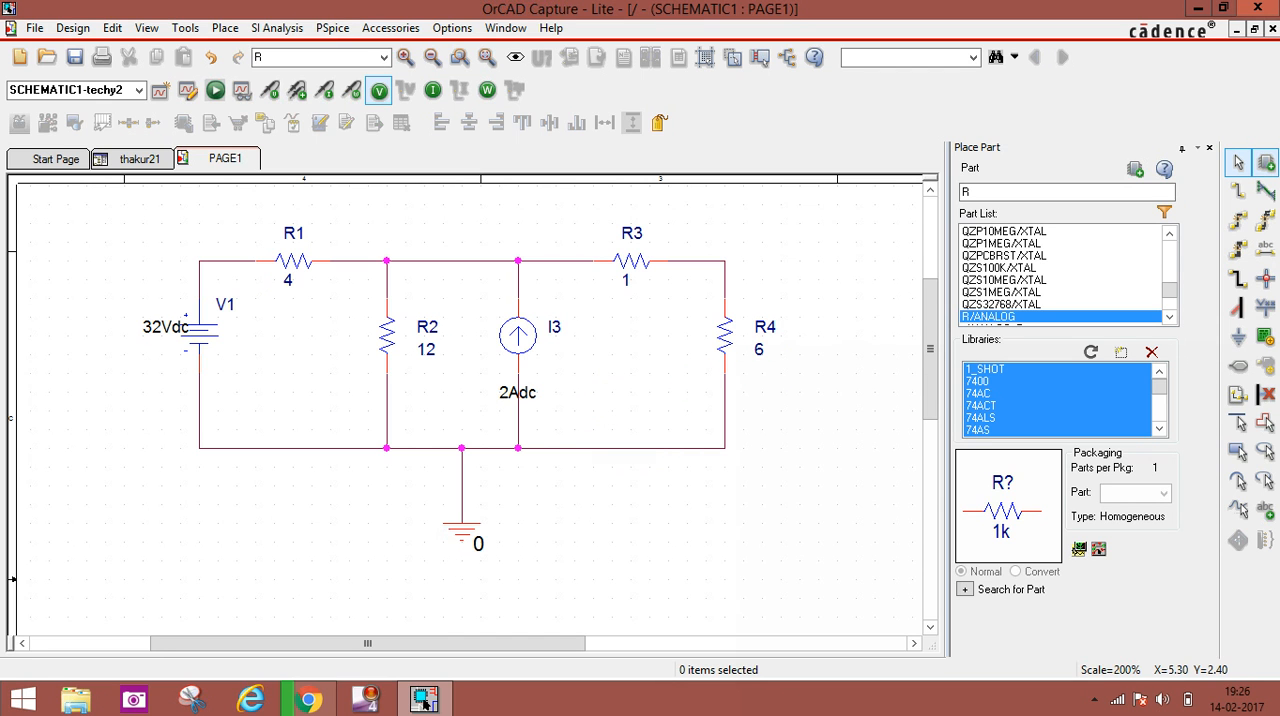
{"action": "mouse_move", "coordinate": [197, 336]}
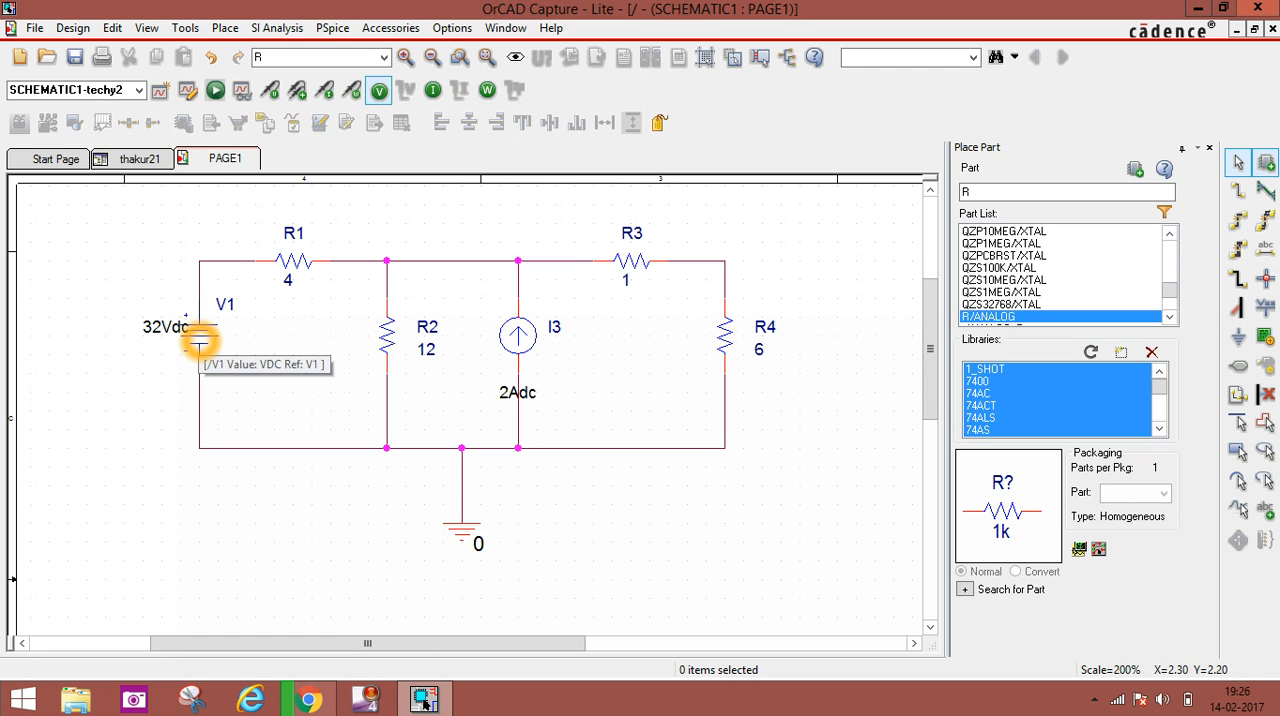
{"action": "mouse_move", "coordinate": [723, 328]}
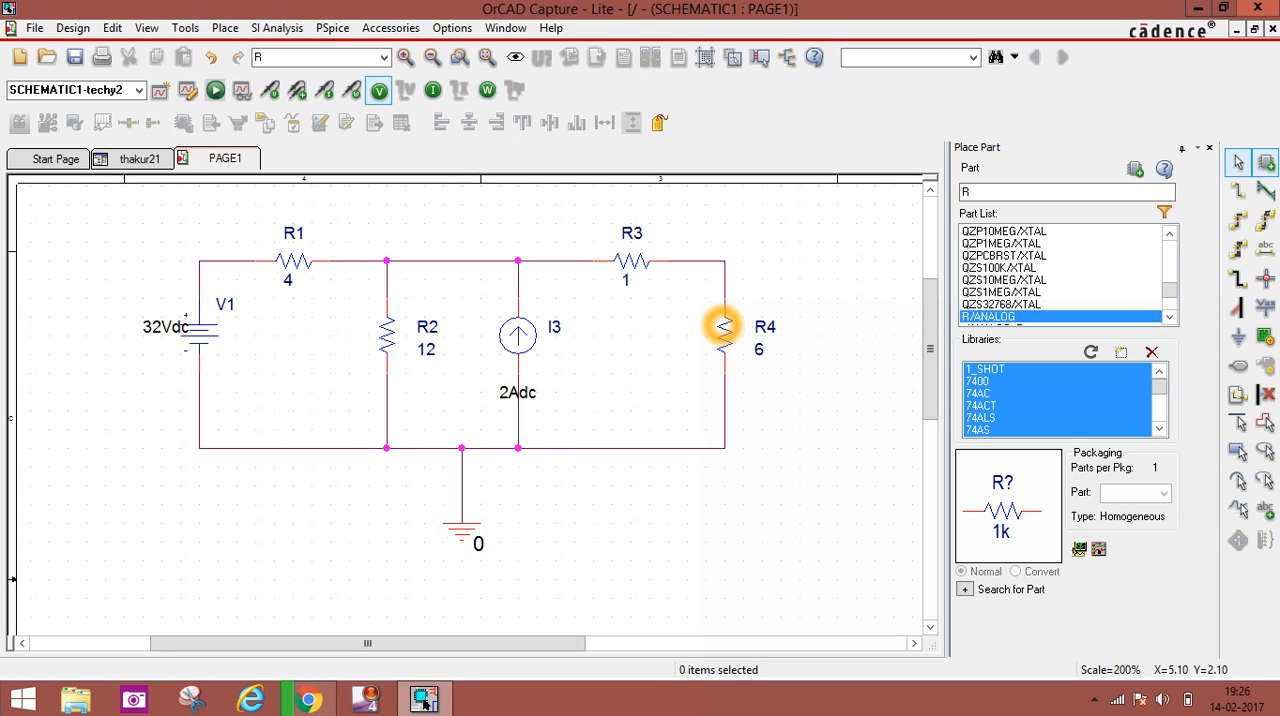
{"action": "mouse_move", "coordinate": [720, 325]}
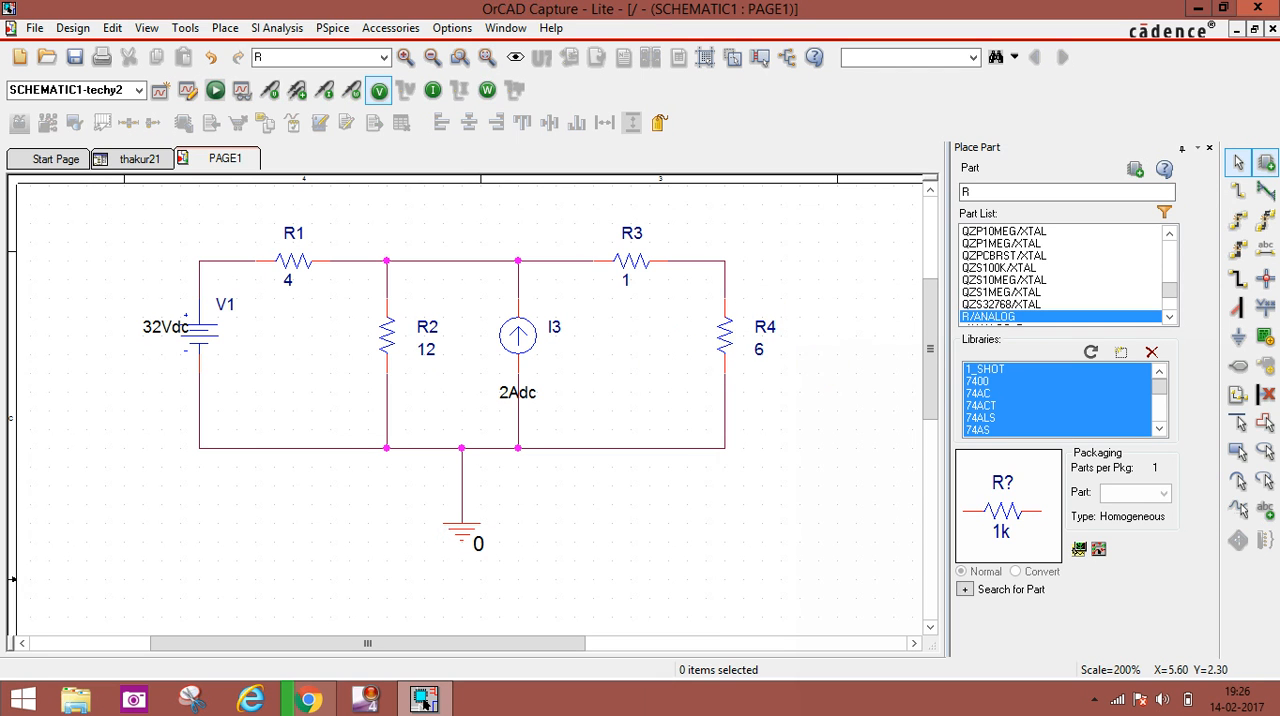
{"action": "mouse_move", "coordinate": [724, 352]}
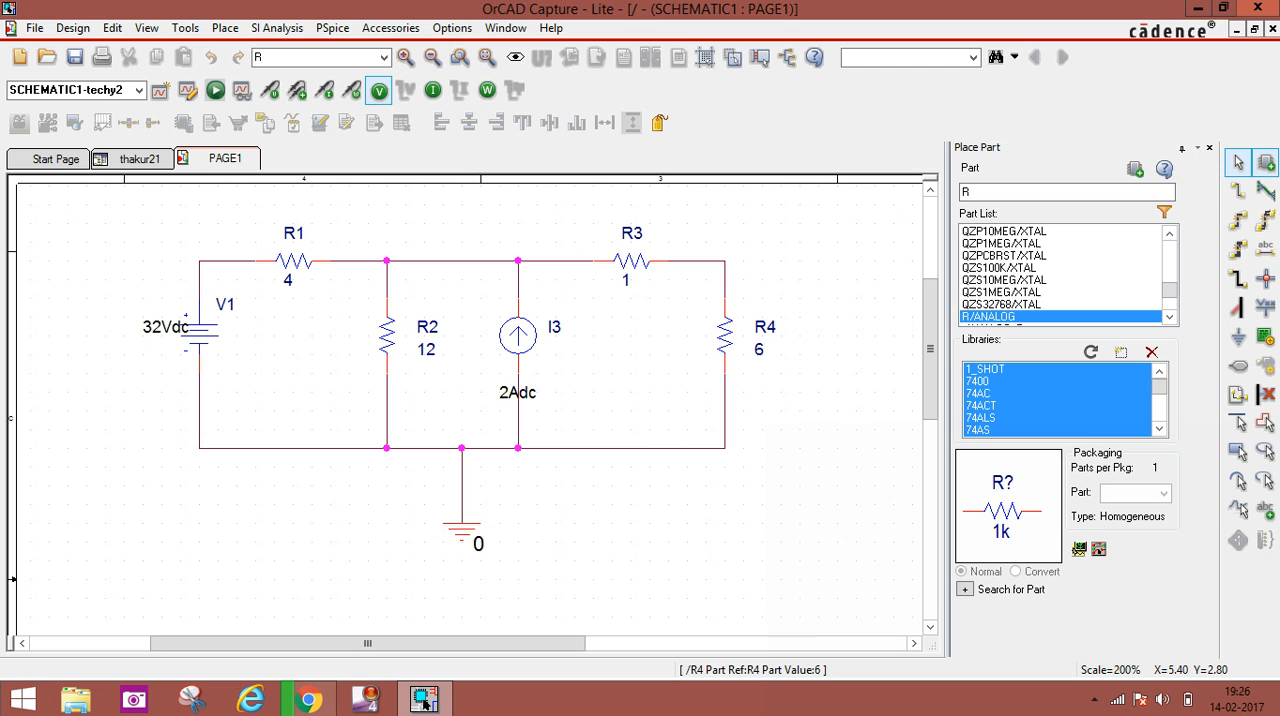
{"action": "left_click", "coordinate": [727, 337]}
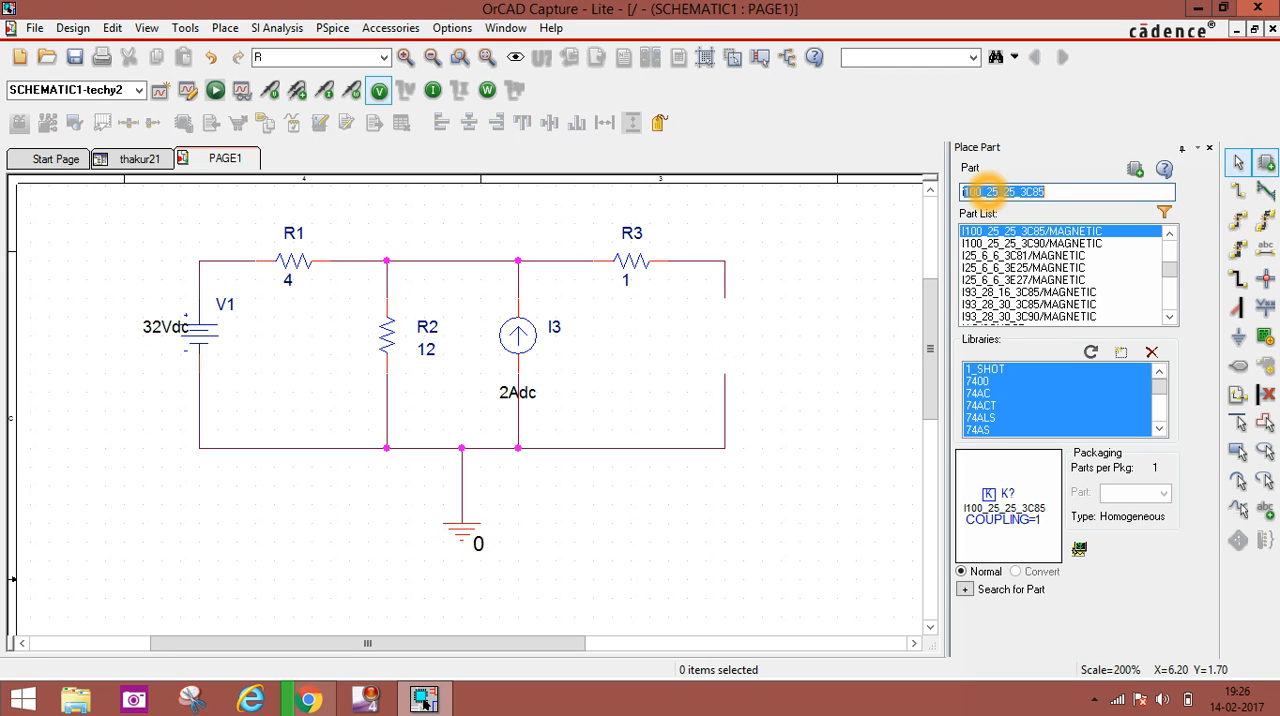
Step: Place an IDC current source I4 in R4's gap and rotate it to point up
{"action": "type", "text": "idc"}
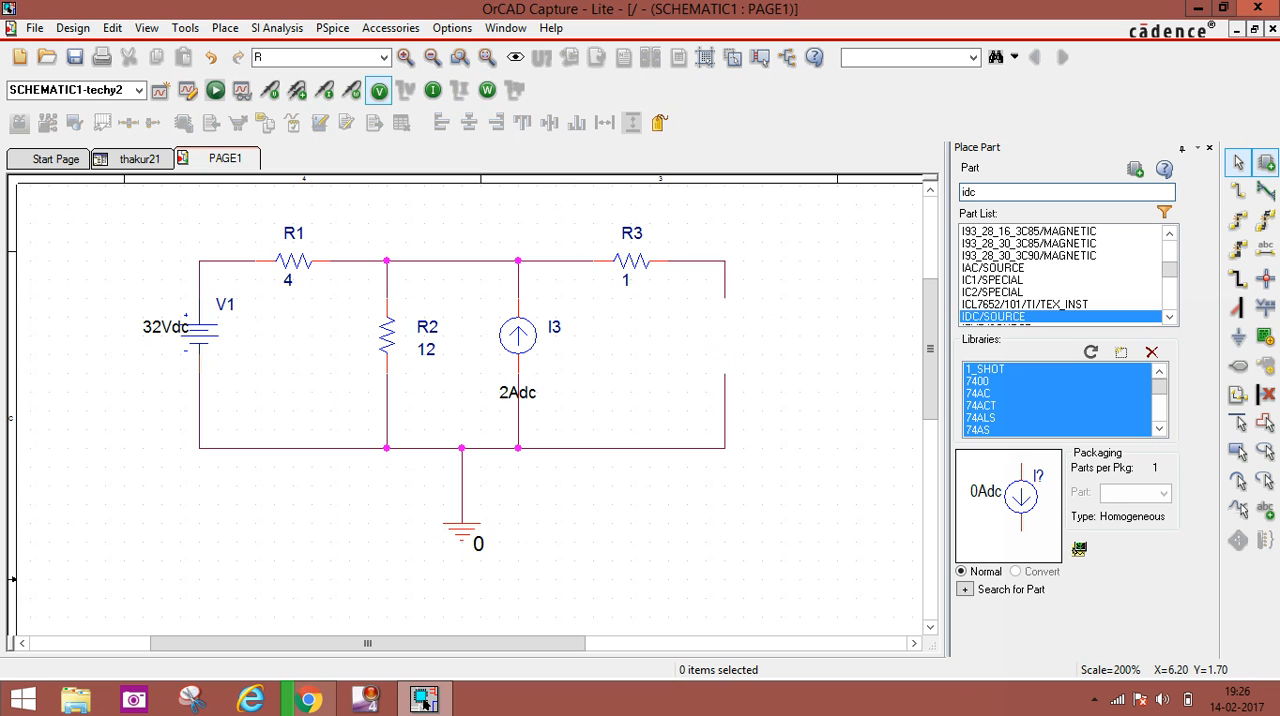
{"action": "left_click", "coordinate": [993, 316]}
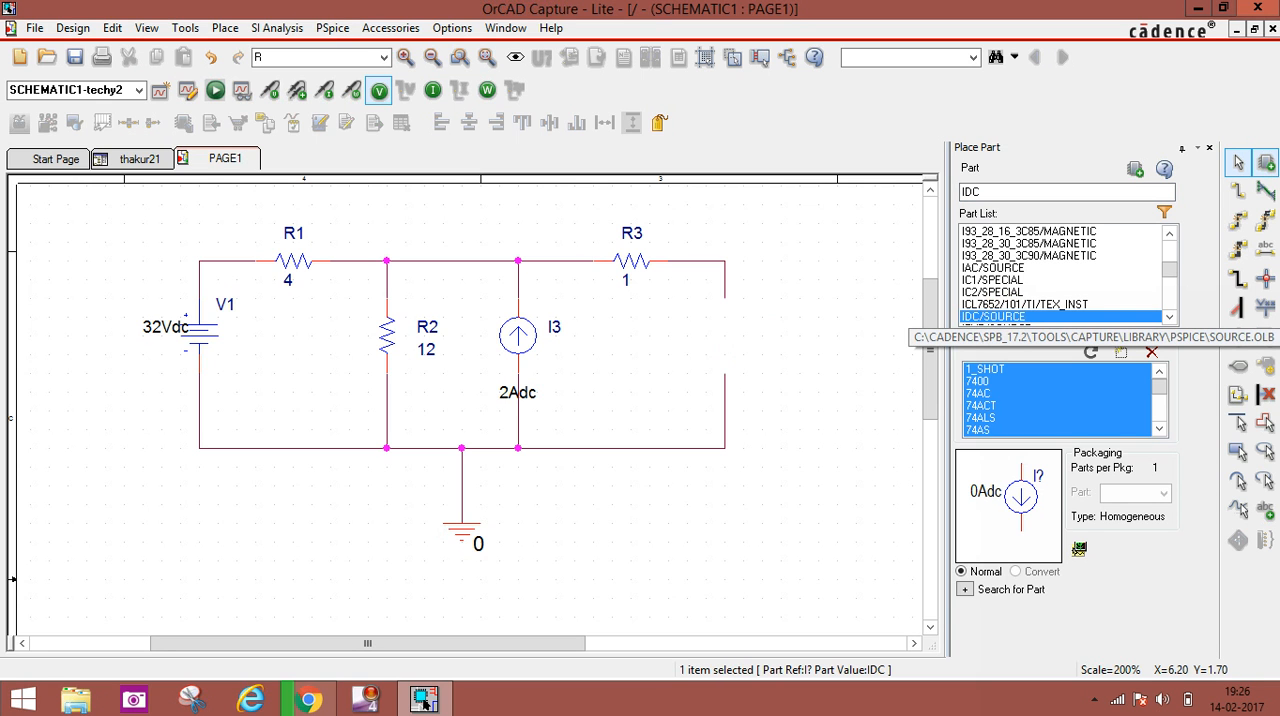
{"action": "left_click", "coordinate": [720, 335]}
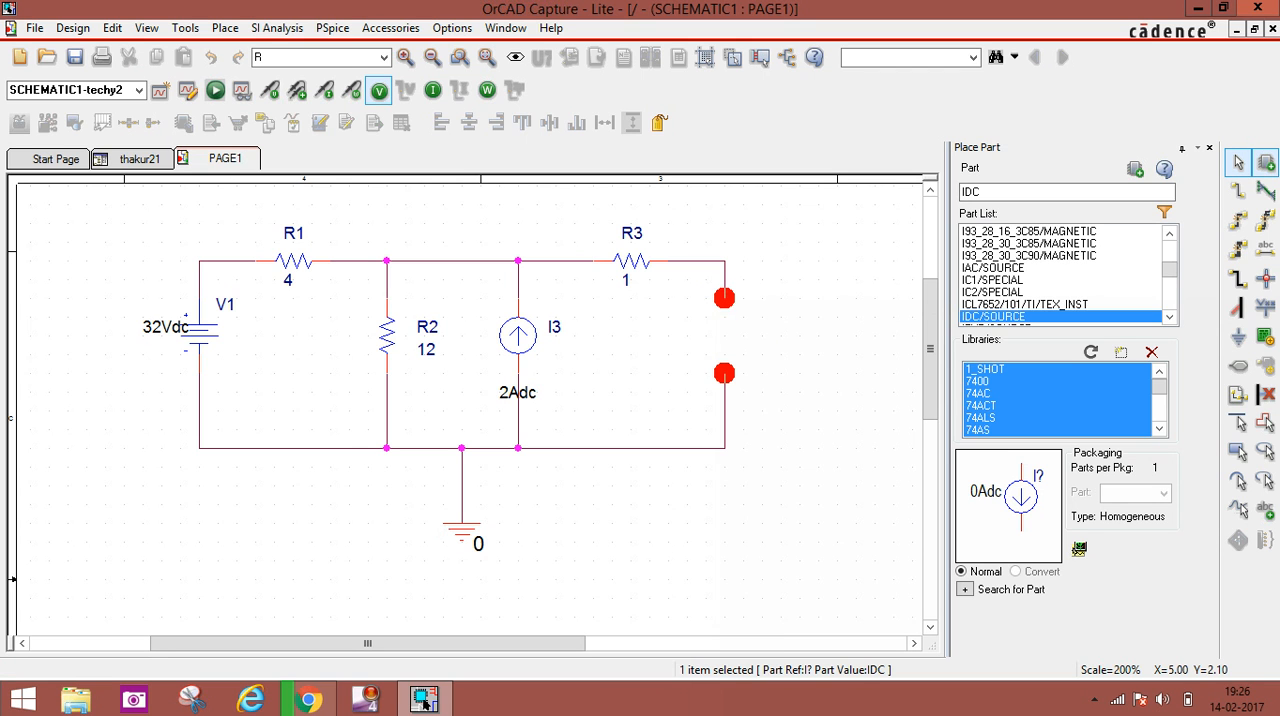
{"action": "left_click", "coordinate": [776, 321]}
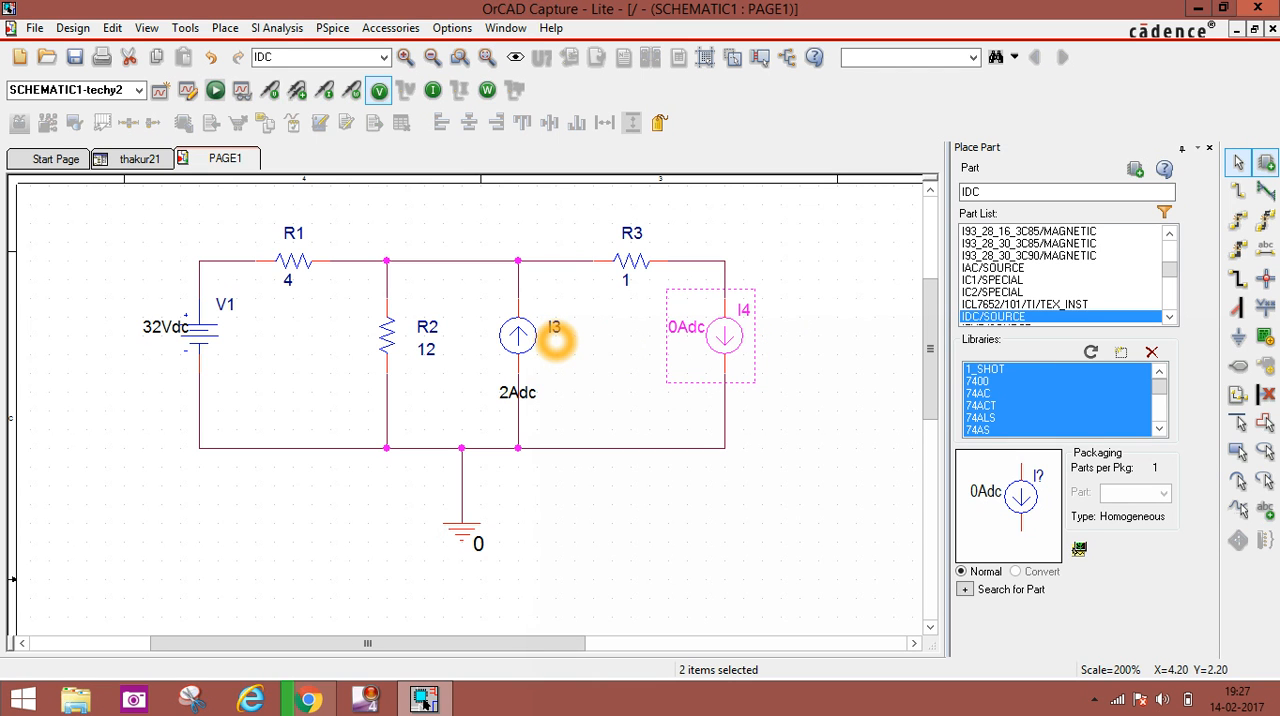
{"action": "mouse_move", "coordinate": [778, 357]}
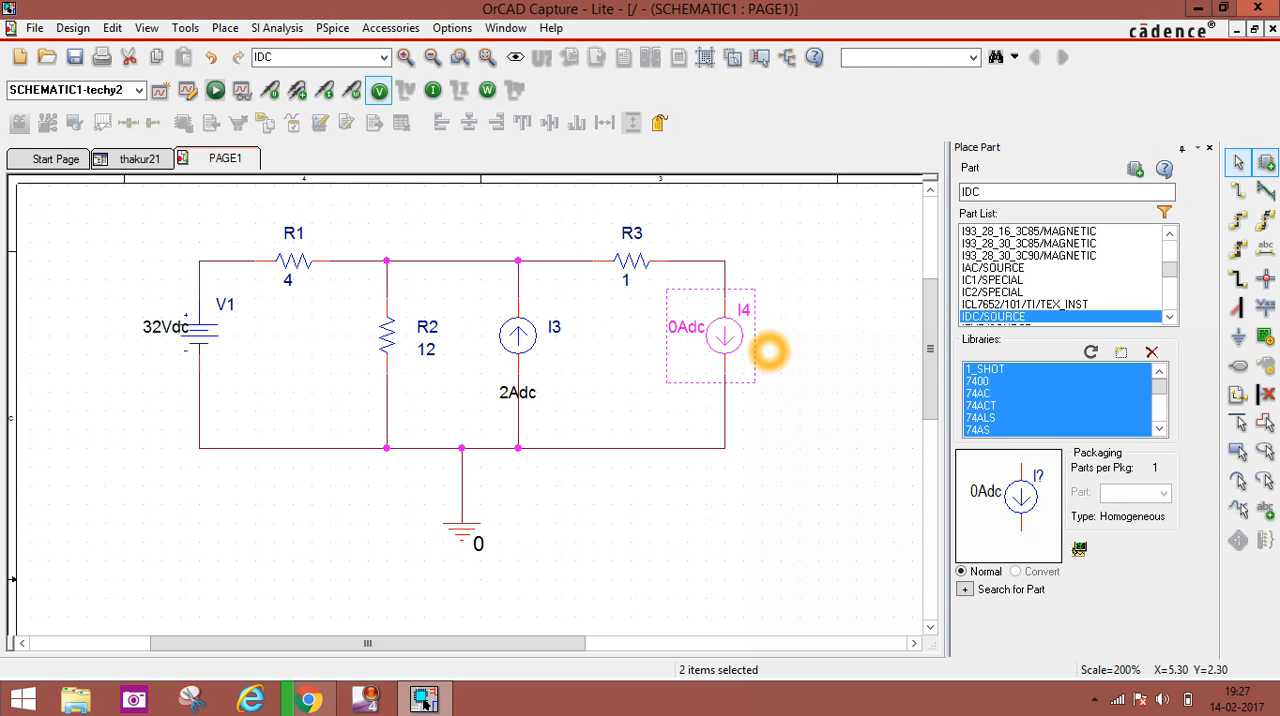
{"action": "mouse_move", "coordinate": [776, 352]}
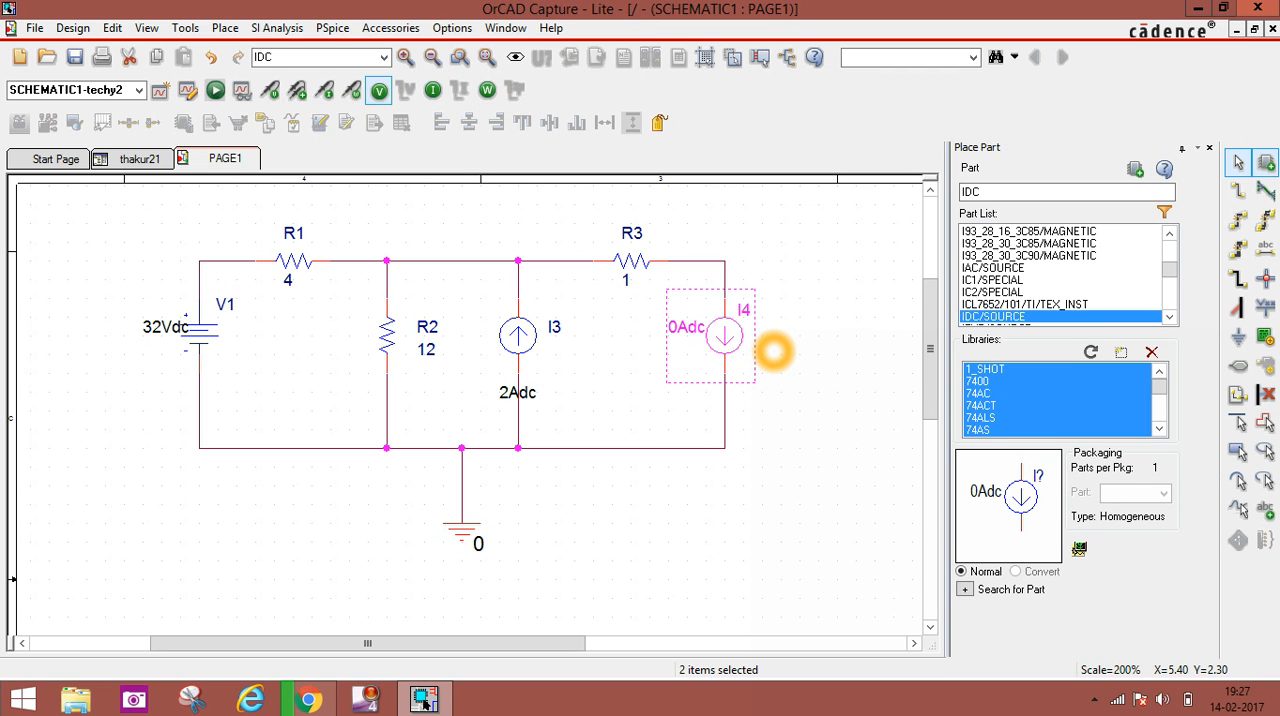
{"action": "right_click", "coordinate": [770, 350]}
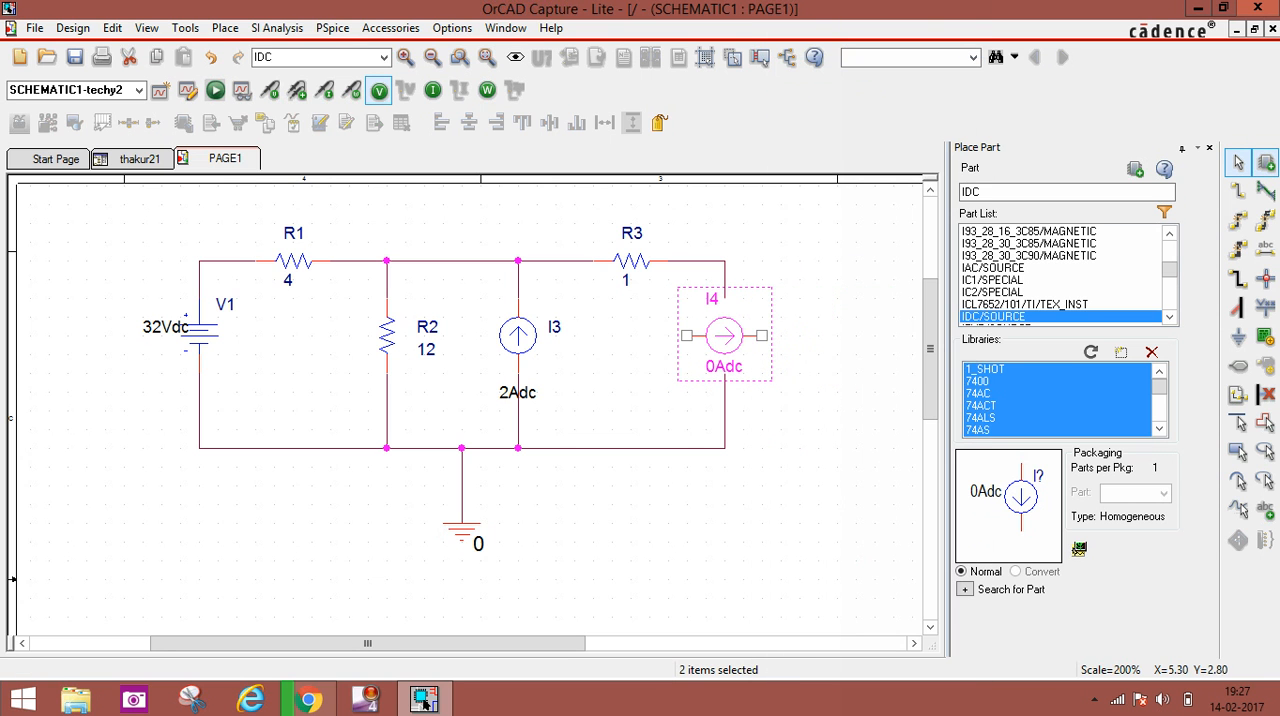
{"action": "right_click", "coordinate": [723, 335]}
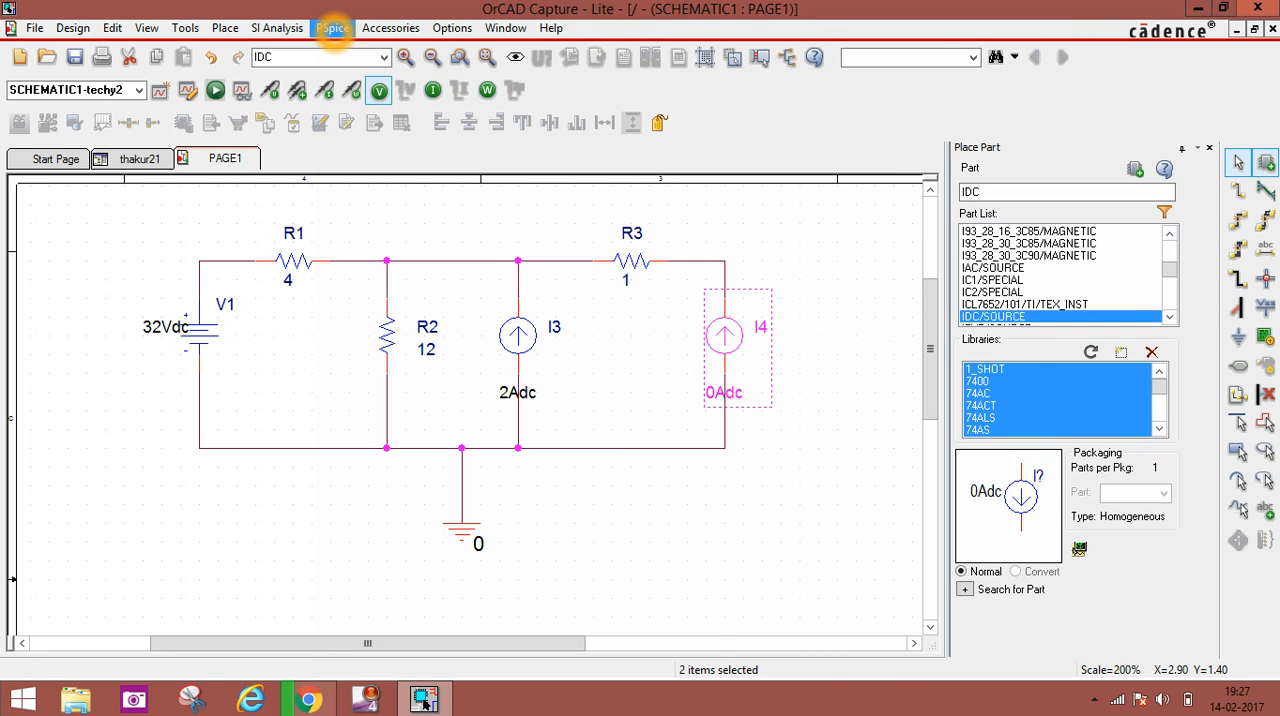
Step: Save the schematic and create a new simulation profile named 'smbmsmsns'
{"action": "left_click", "coordinate": [333, 28]}
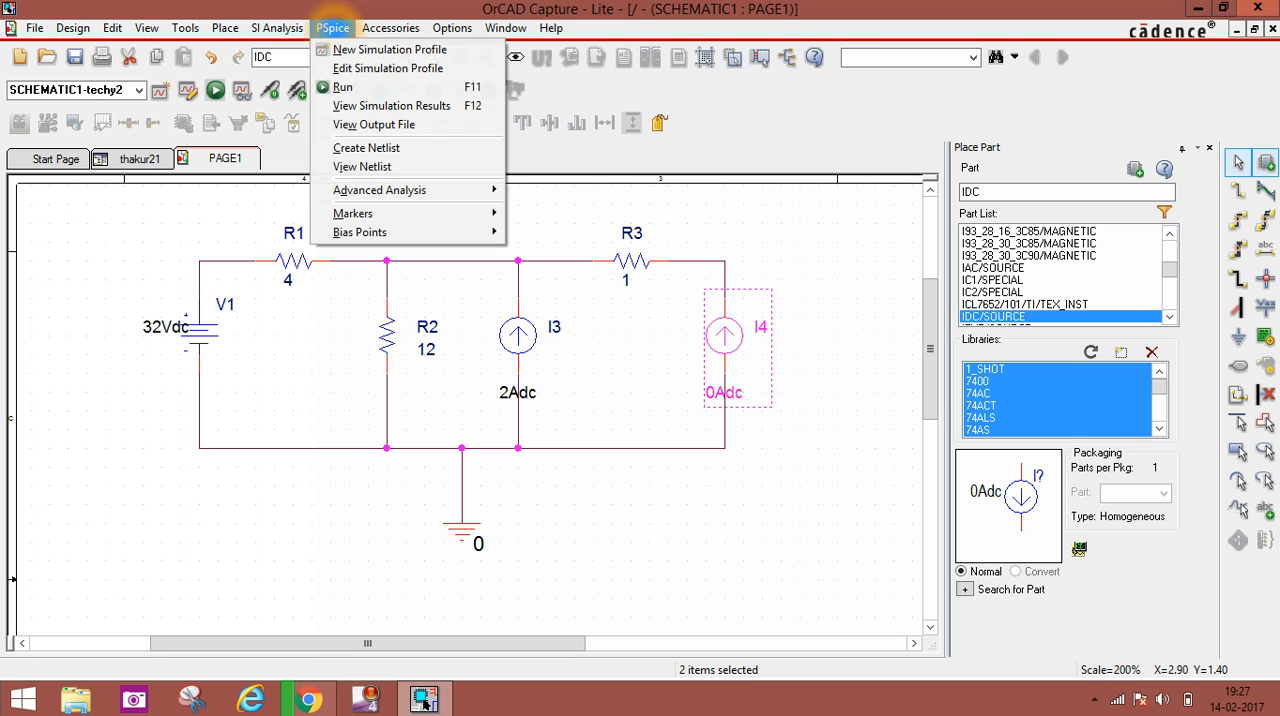
{"action": "mouse_move", "coordinate": [391, 49]}
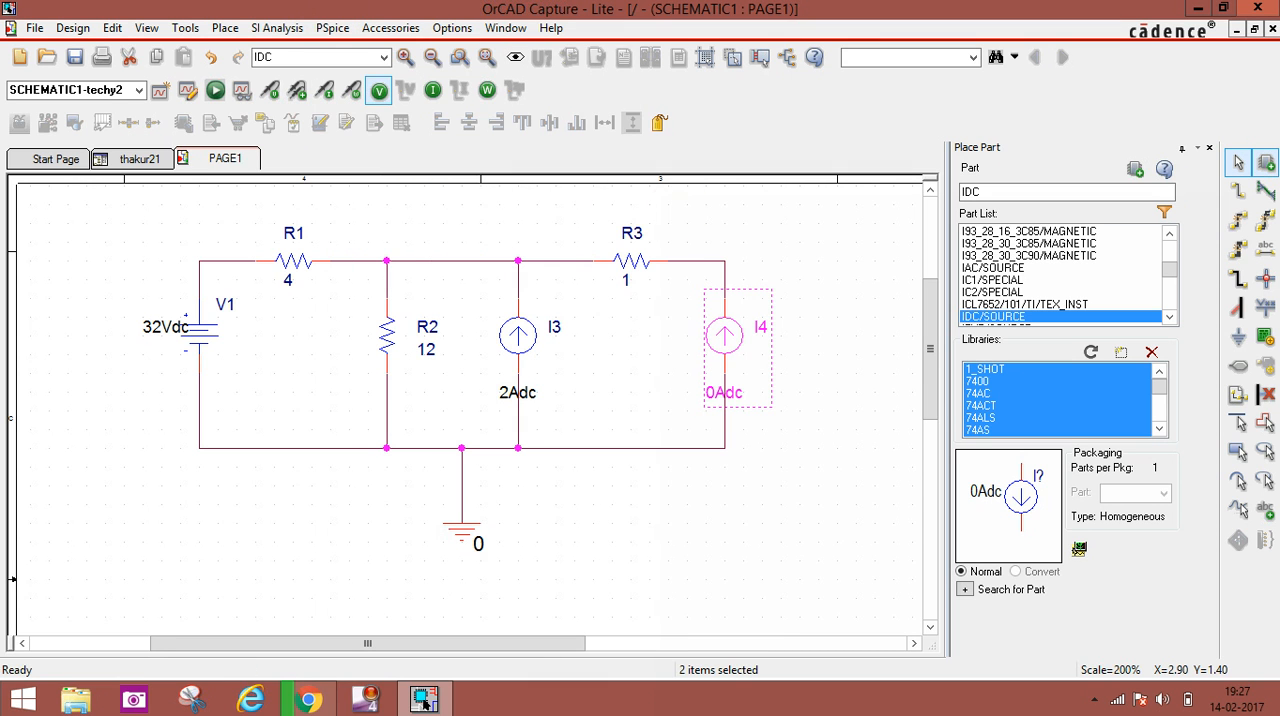
{"action": "left_click", "coordinate": [80, 55]}
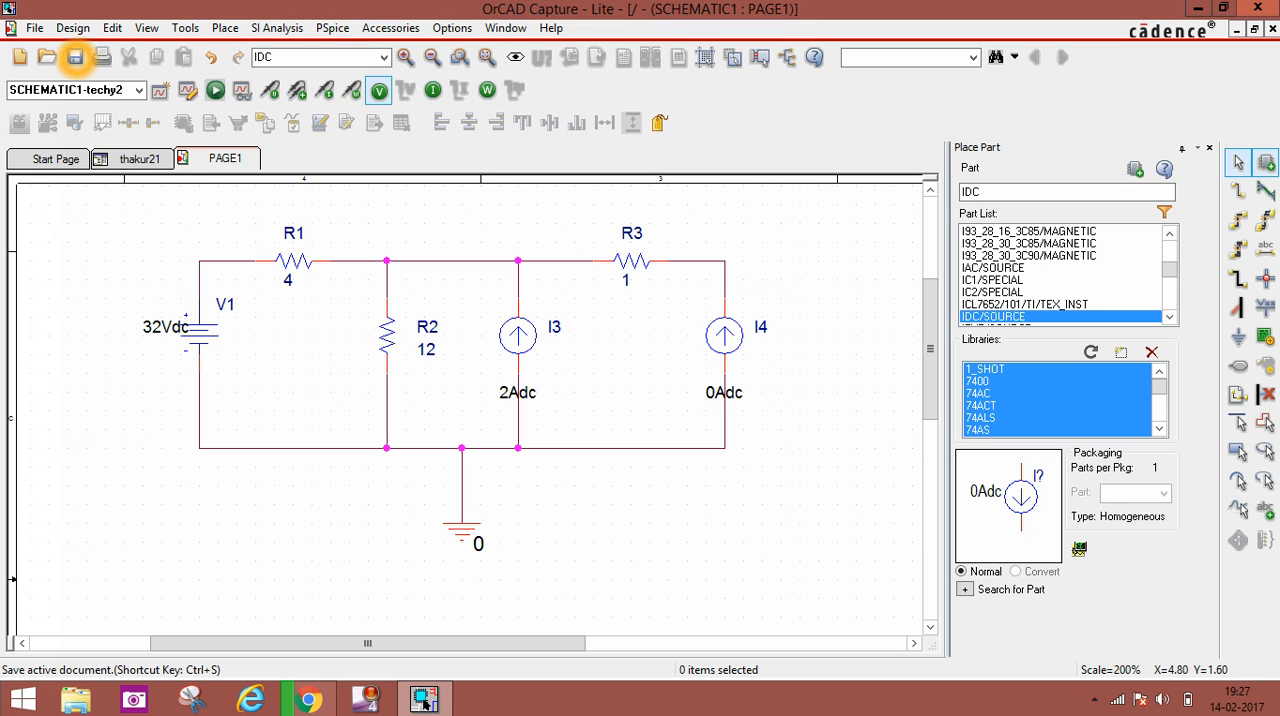
{"action": "mouse_move", "coordinate": [78, 57]}
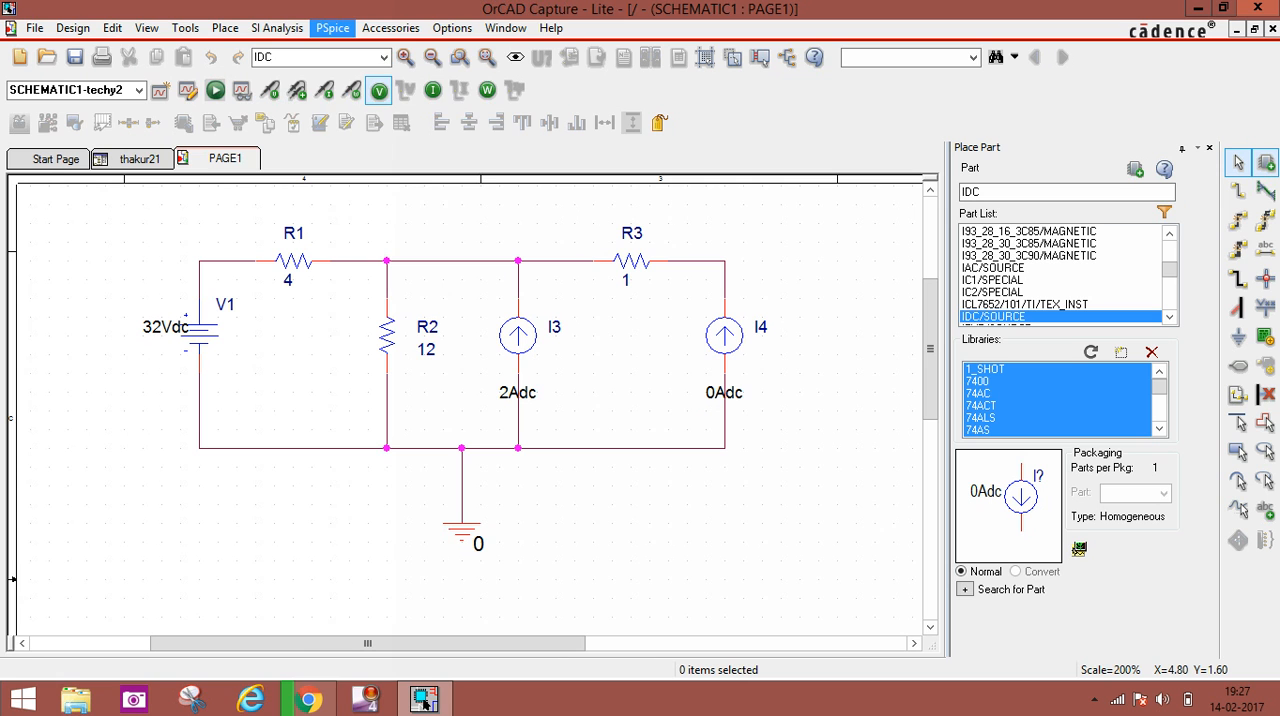
{"action": "left_click", "coordinate": [334, 27]}
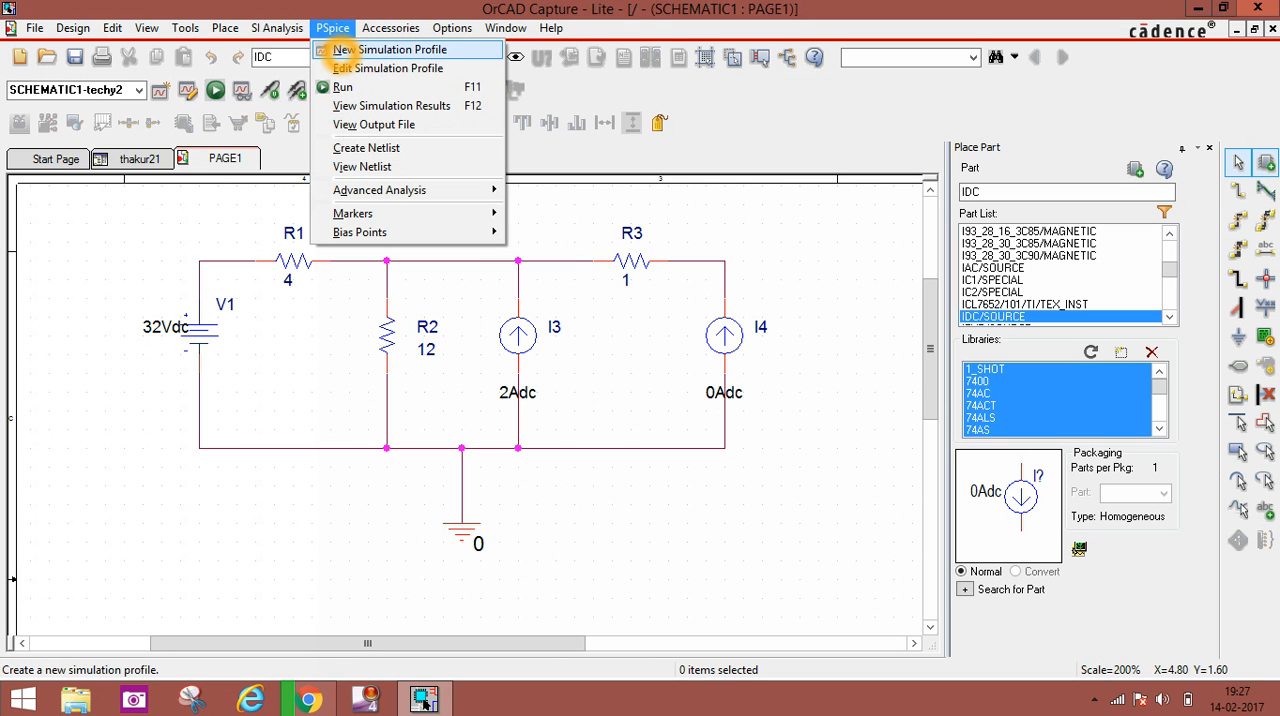
{"action": "left_click", "coordinate": [379, 49]}
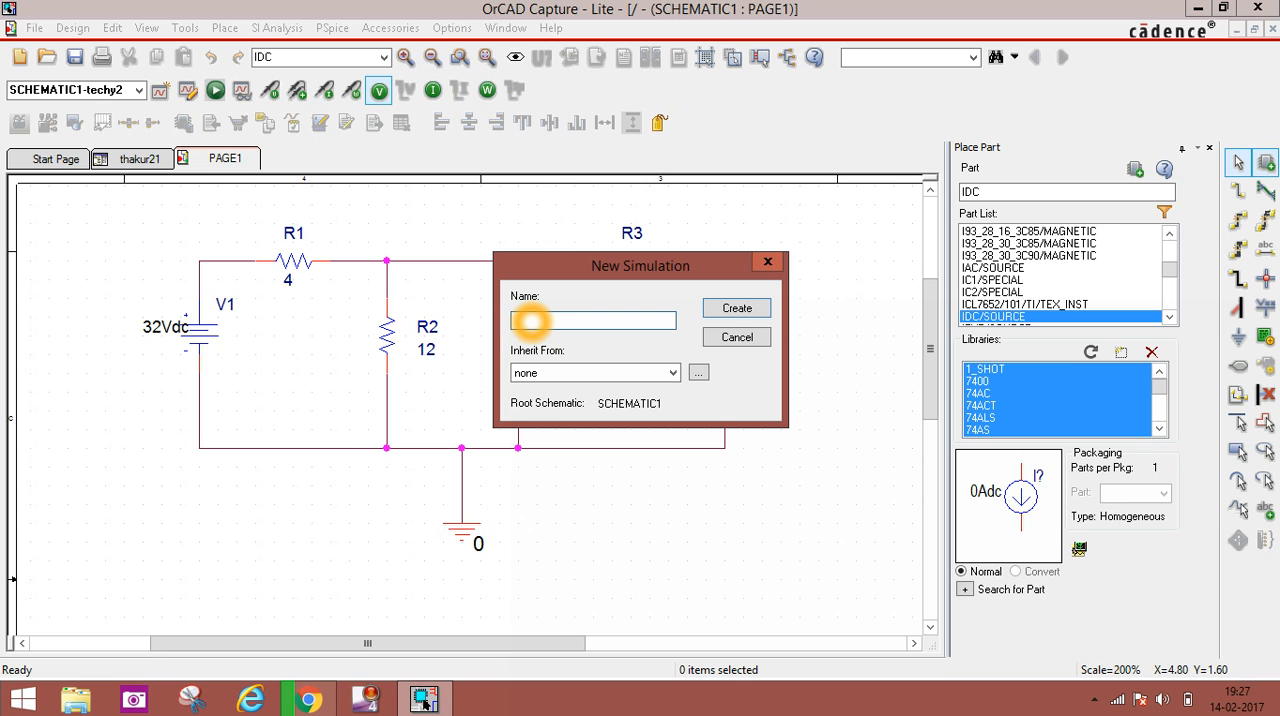
{"action": "type", "text": "smbmsmsns"}
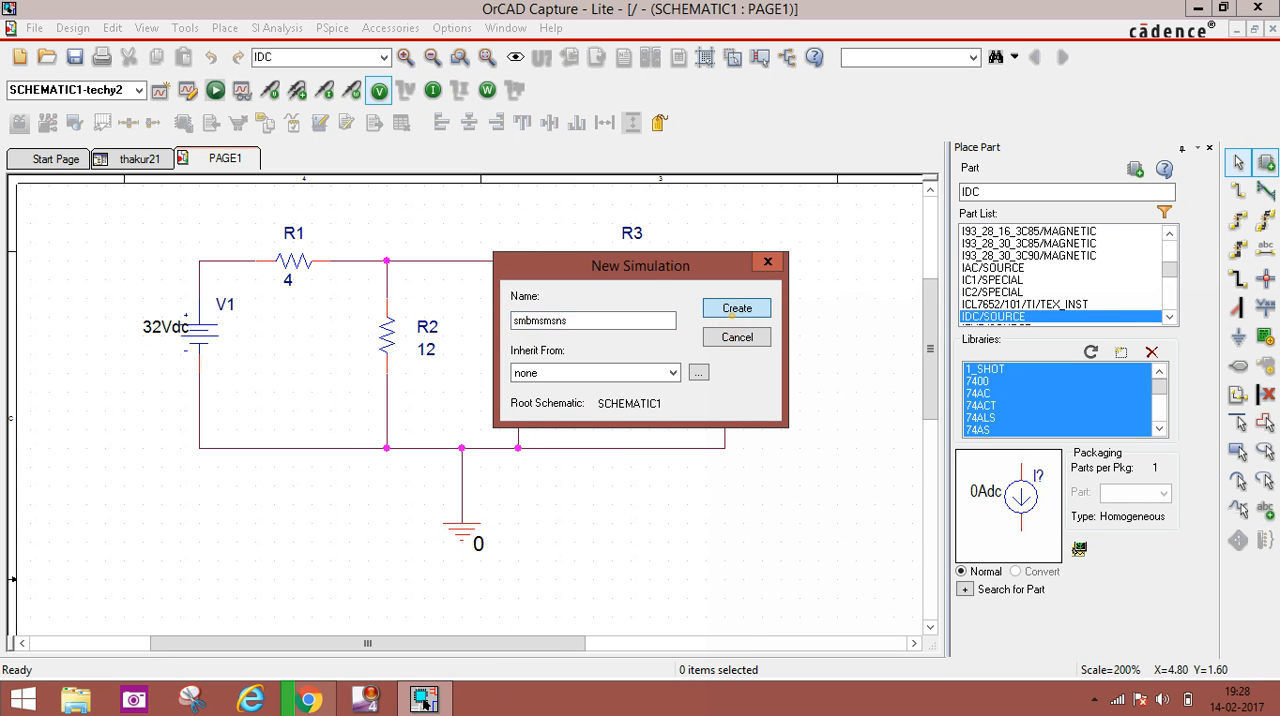
{"action": "left_click", "coordinate": [736, 308]}
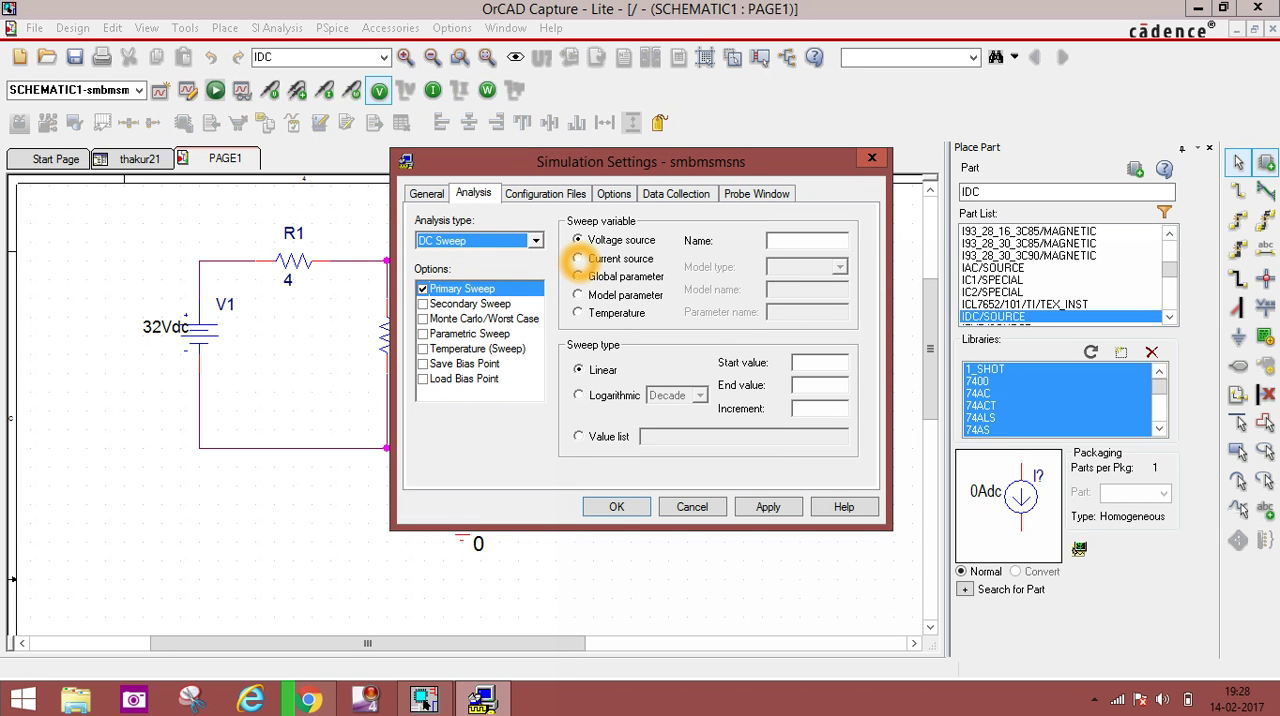
Step: Sweep current source I4 from 0 to 1 in 0.1 increments
{"action": "left_click", "coordinate": [578, 258]}
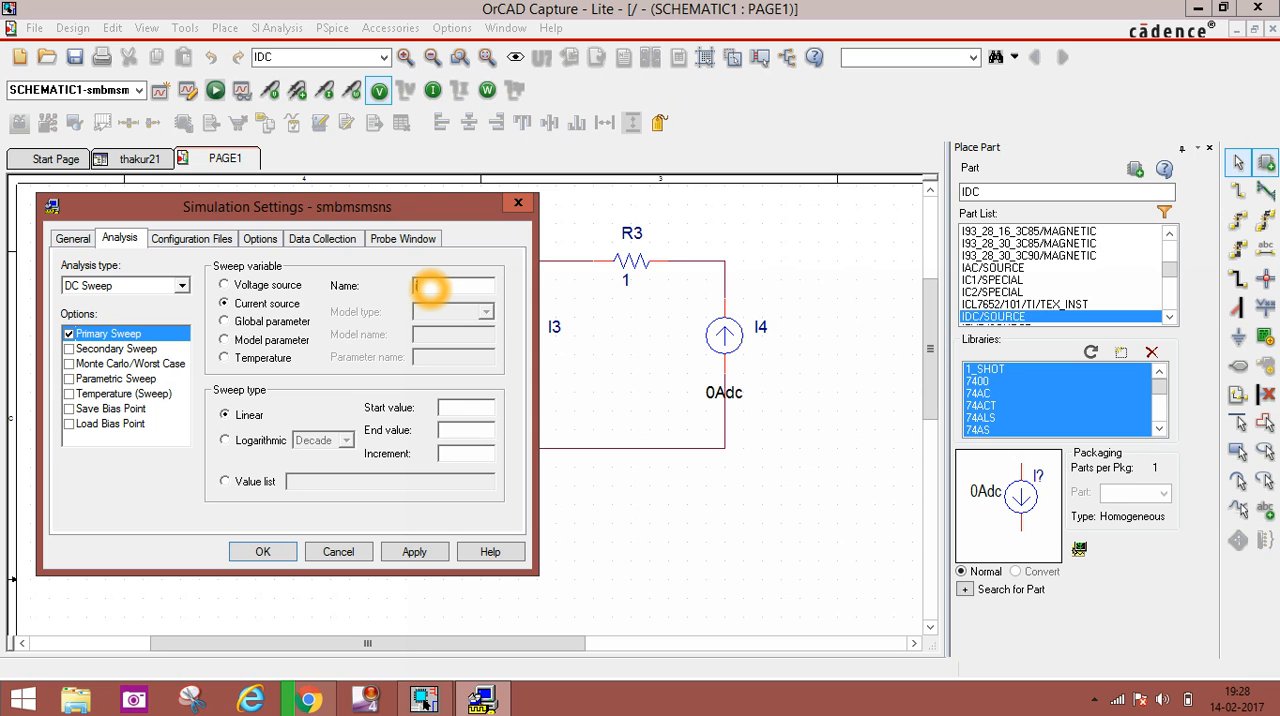
{"action": "type", "text": "I4"}
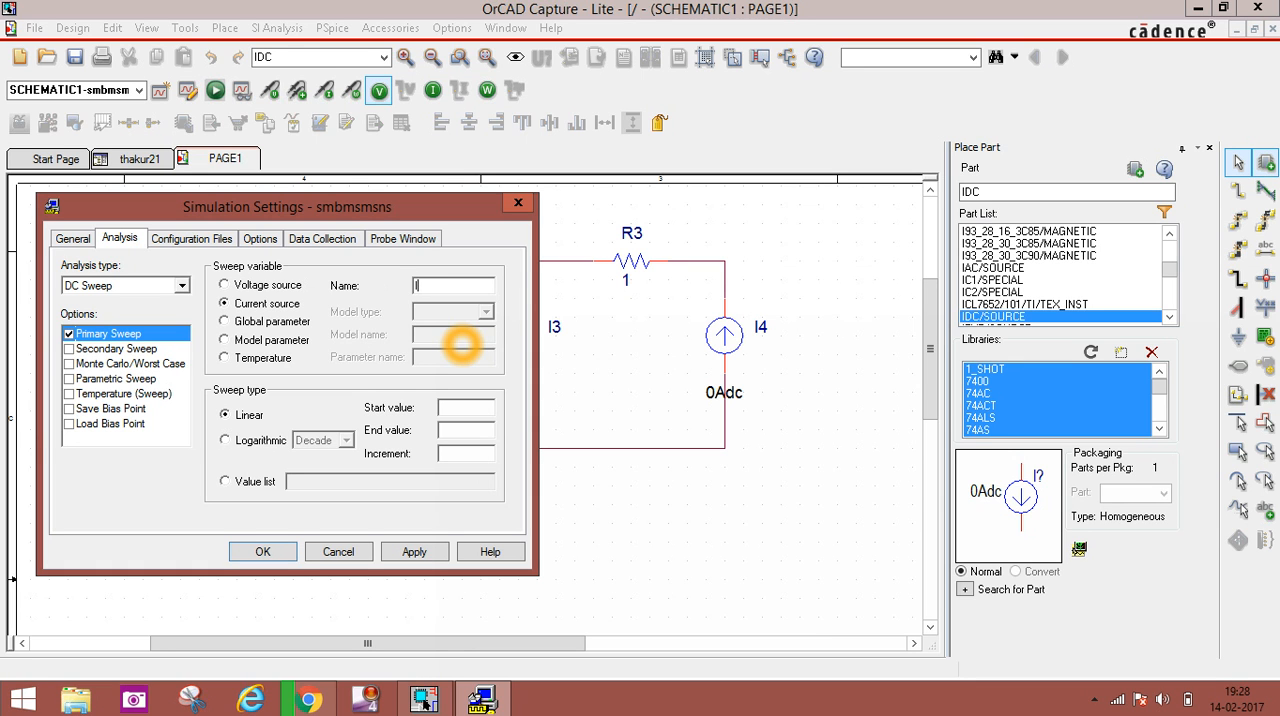
{"action": "type", "text": "I4"}
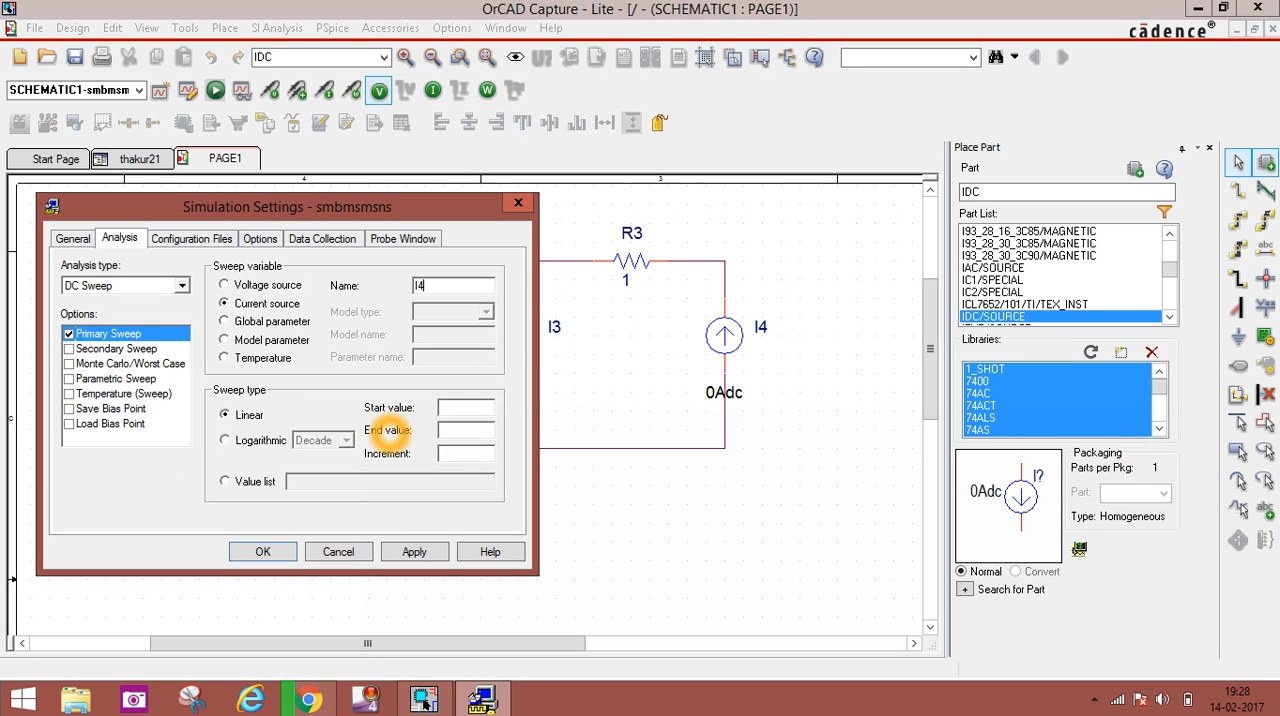
{"action": "left_click", "coordinate": [465, 407]}
{"action": "type", "text": "0"}
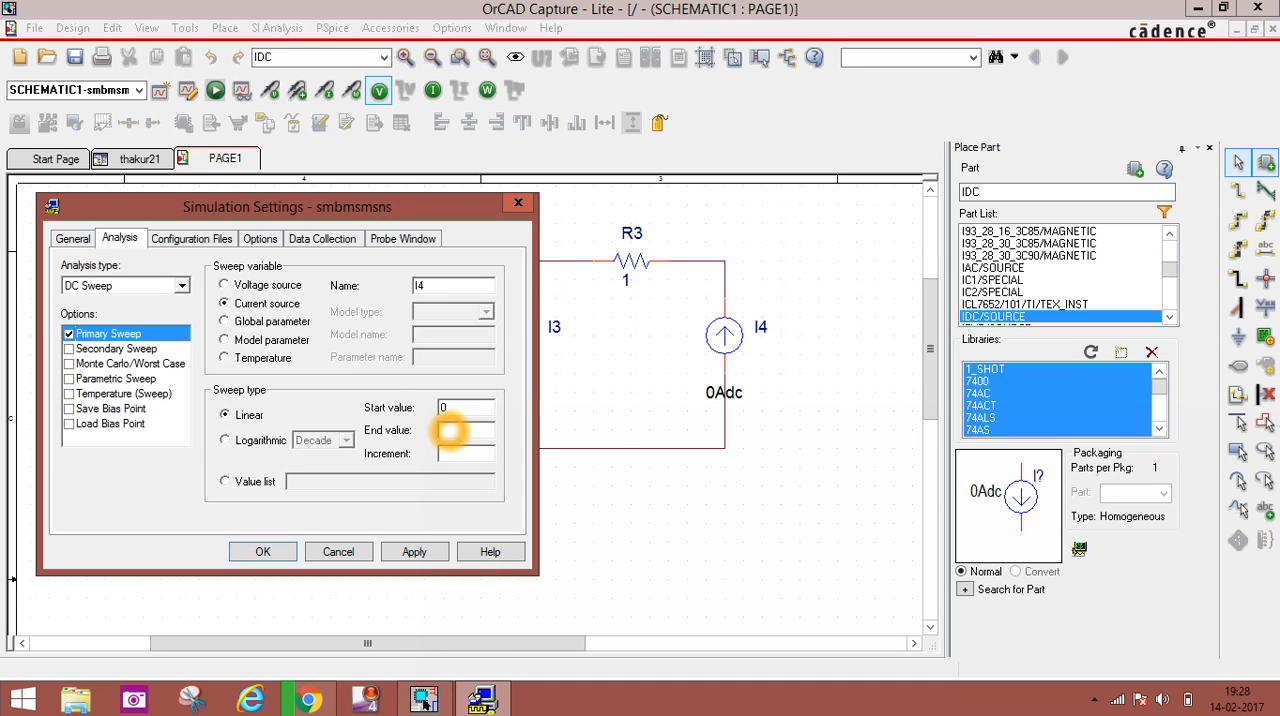
{"action": "type", "text": "1"}
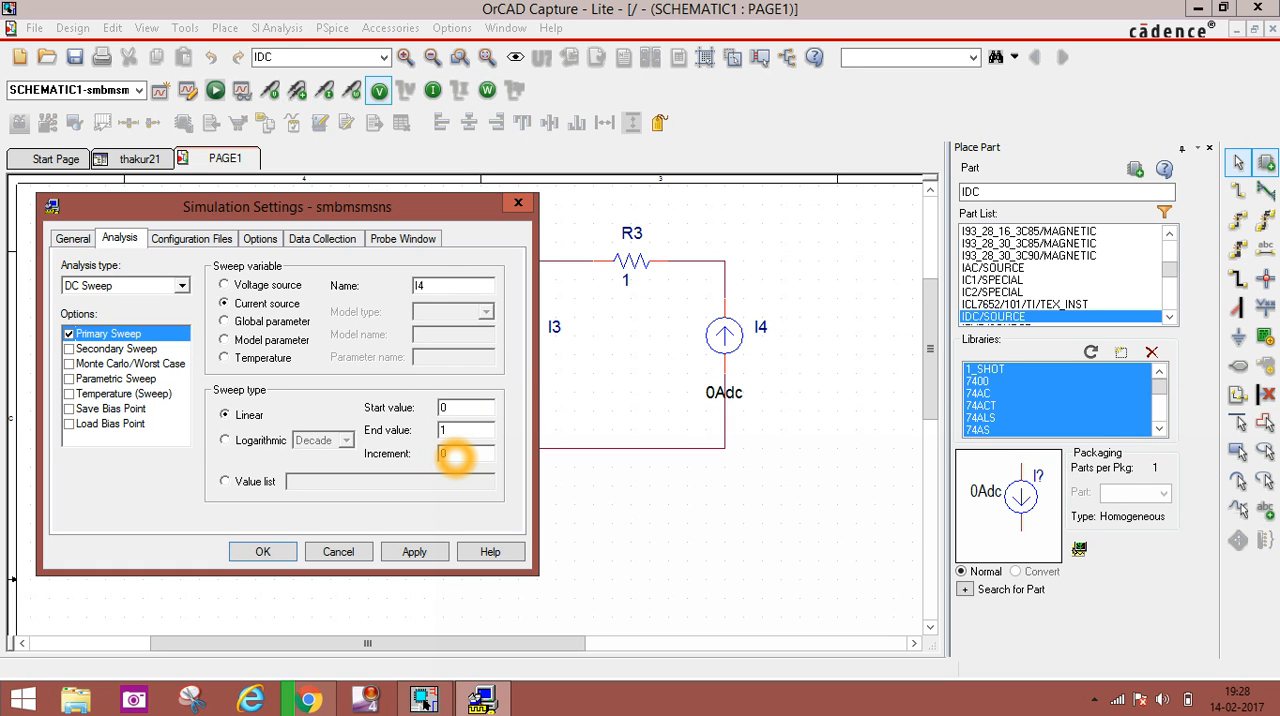
{"action": "type", "text": "0.1"}
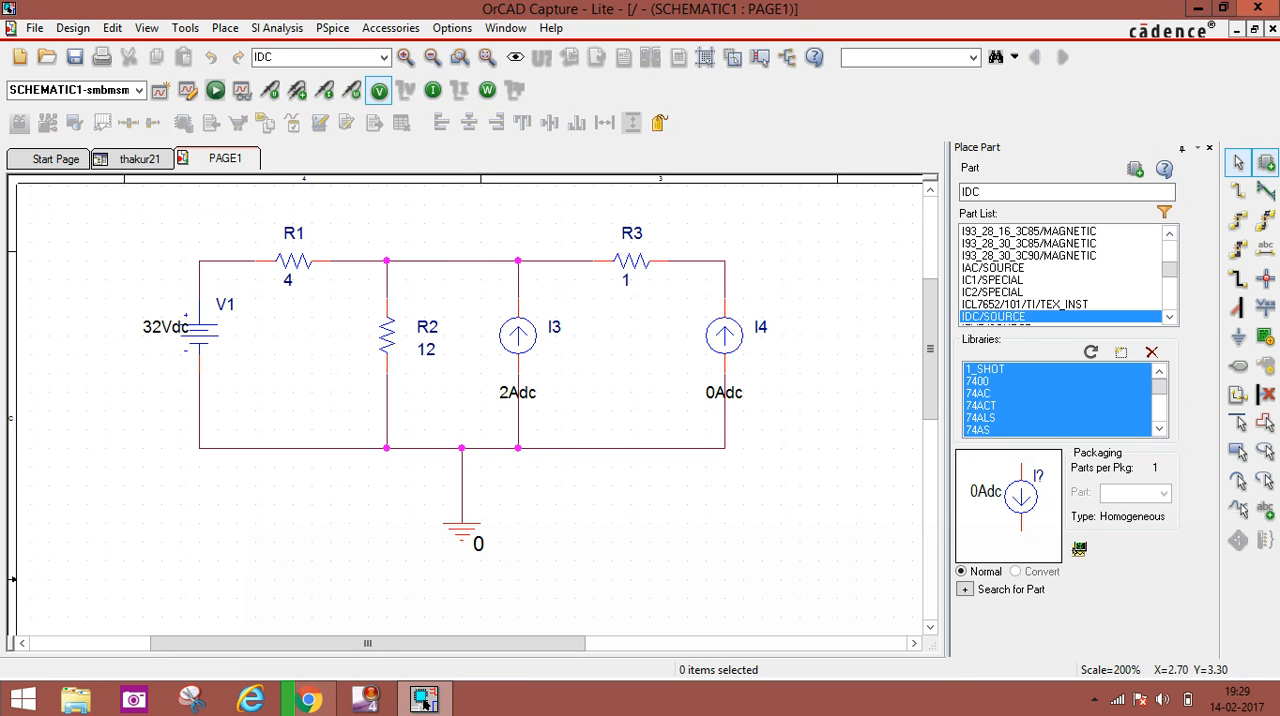
{"action": "mouse_move", "coordinate": [421, 700]}
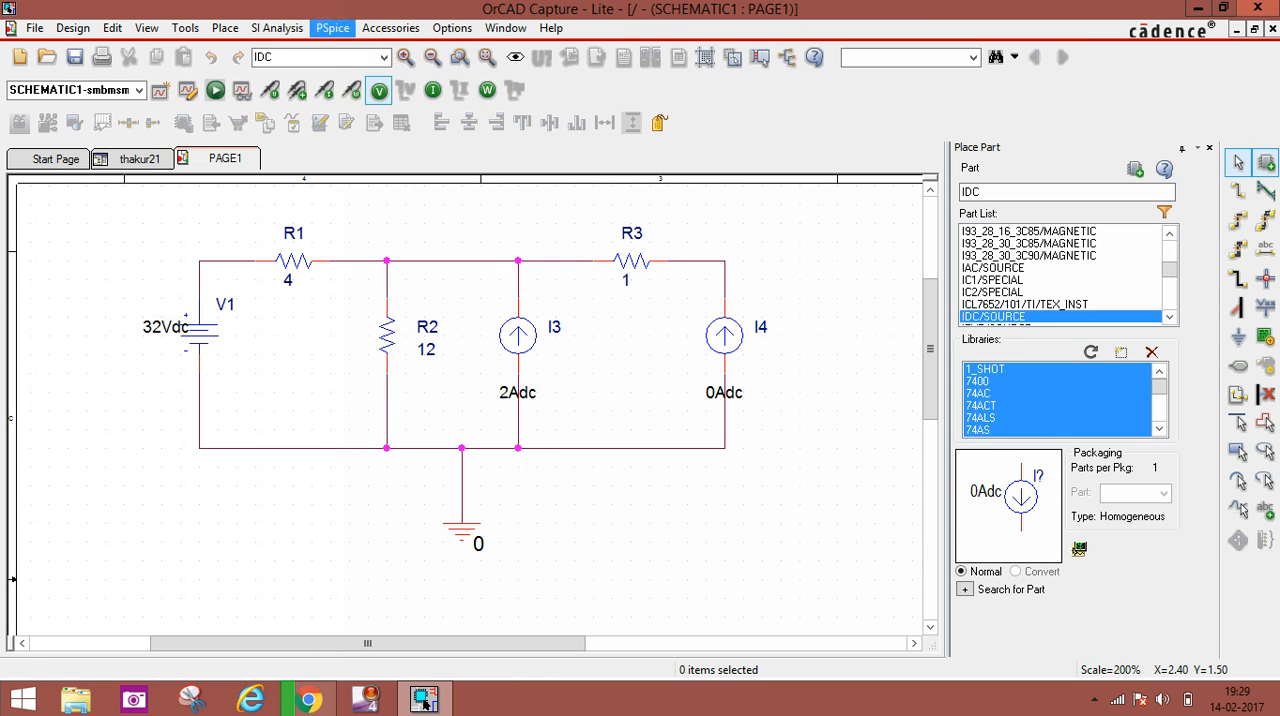
Step: Run the smbmsmsns profile and bring up the PSpice A/D Lite results window
{"action": "left_click", "coordinate": [330, 27]}
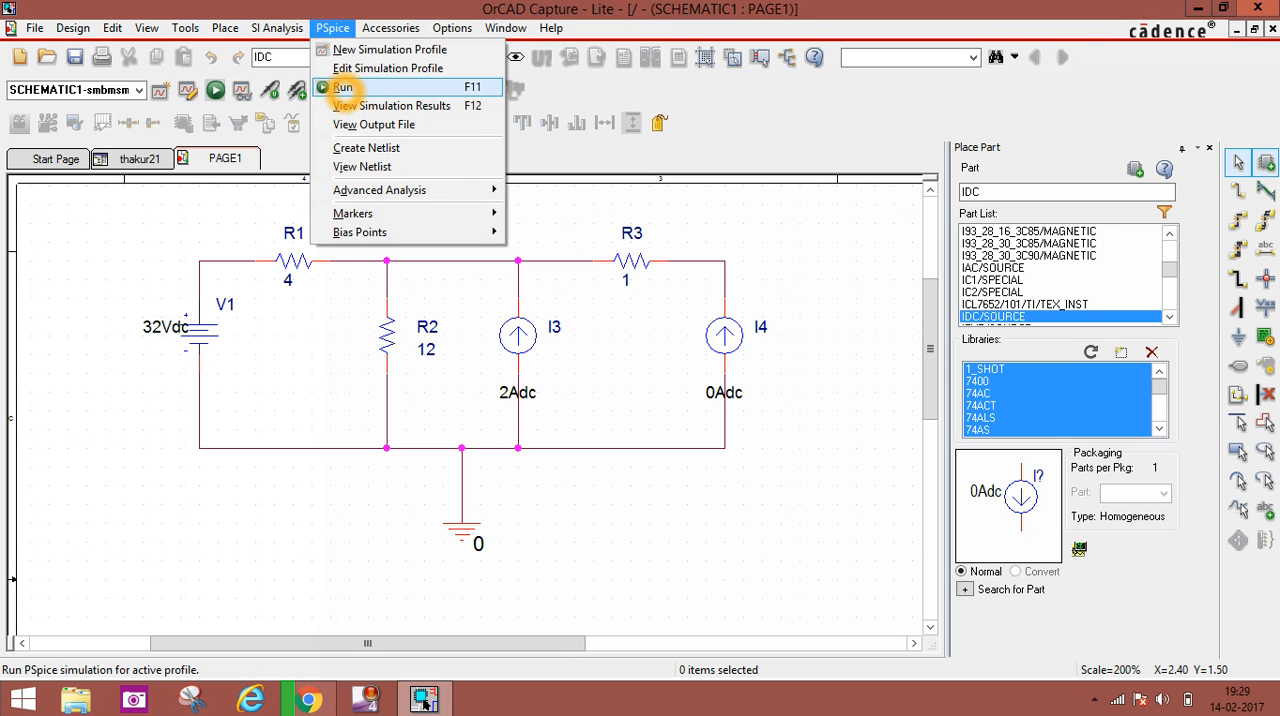
{"action": "left_click", "coordinate": [343, 89]}
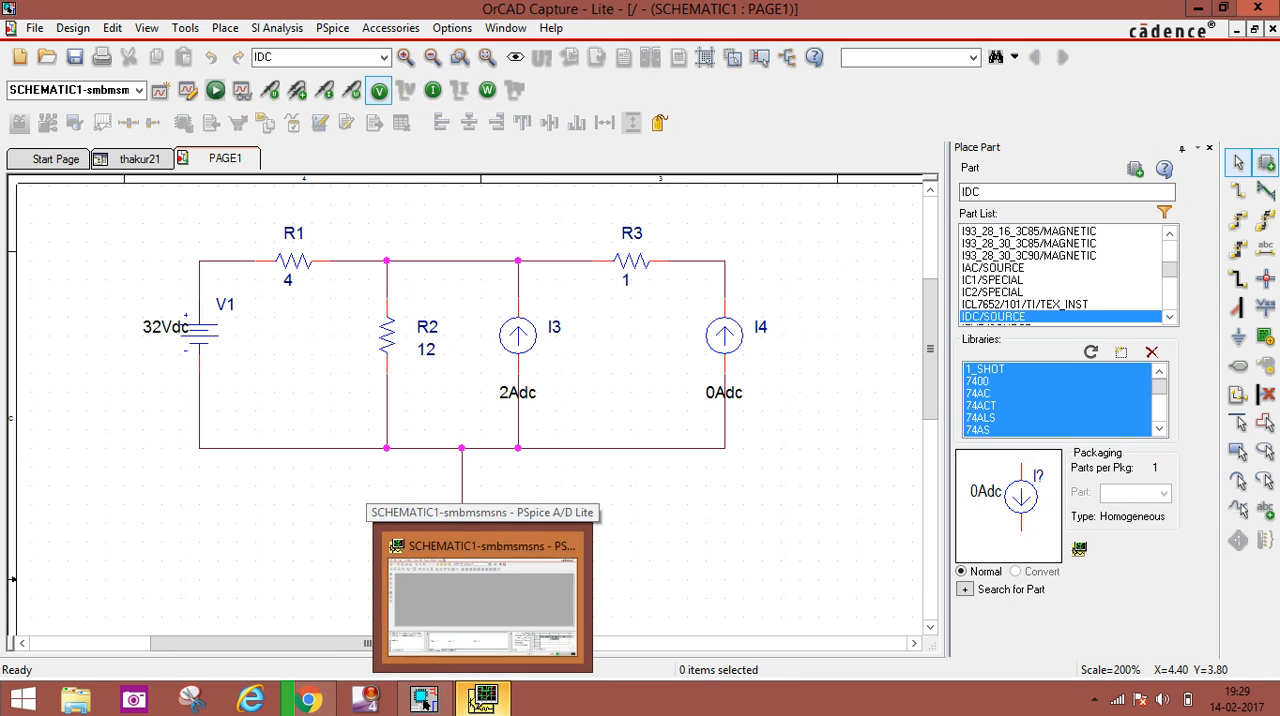
{"action": "left_click", "coordinate": [485, 593]}
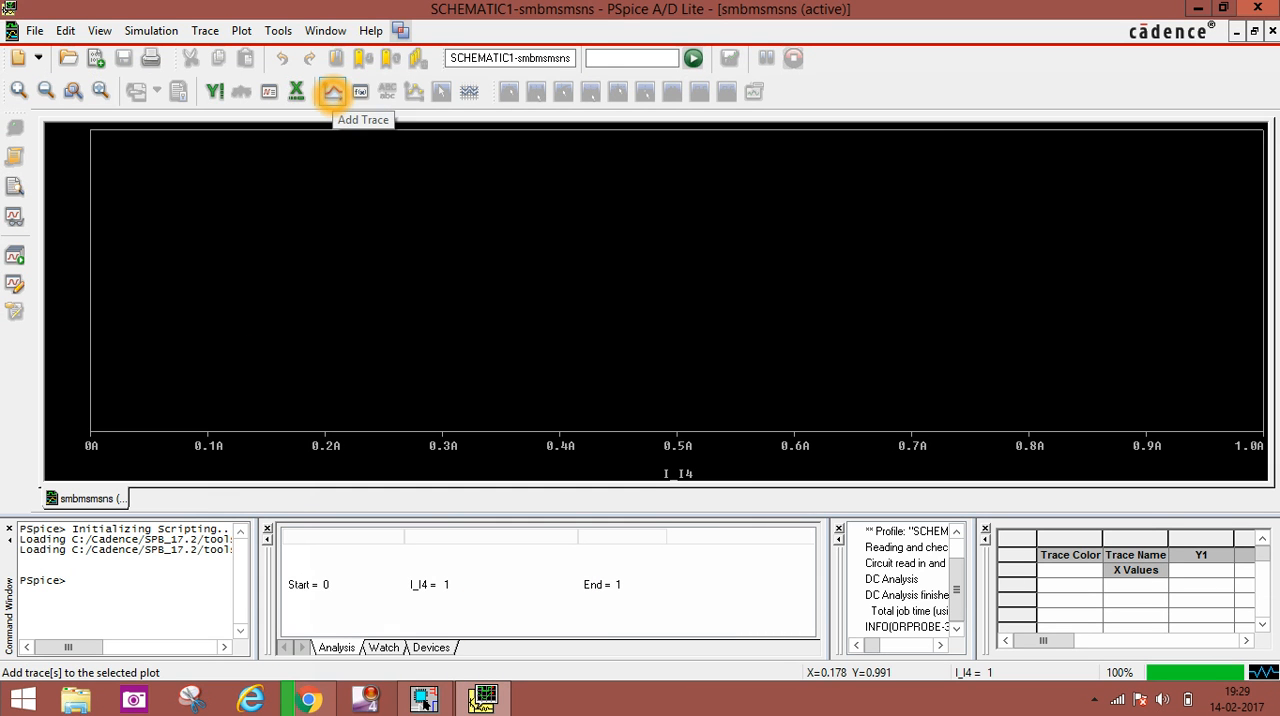
Step: Add a V(I4:-) trace to the PSpice plot
{"action": "left_click", "coordinate": [330, 92]}
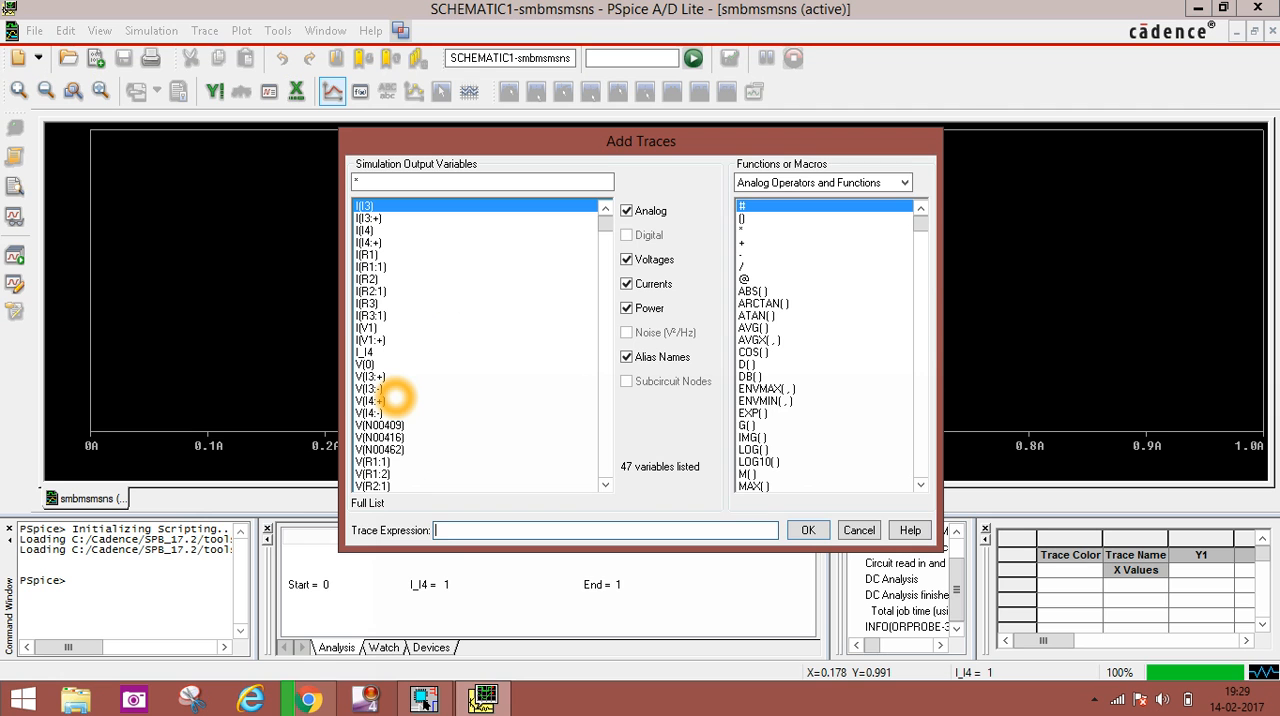
{"action": "mouse_move", "coordinate": [375, 413]}
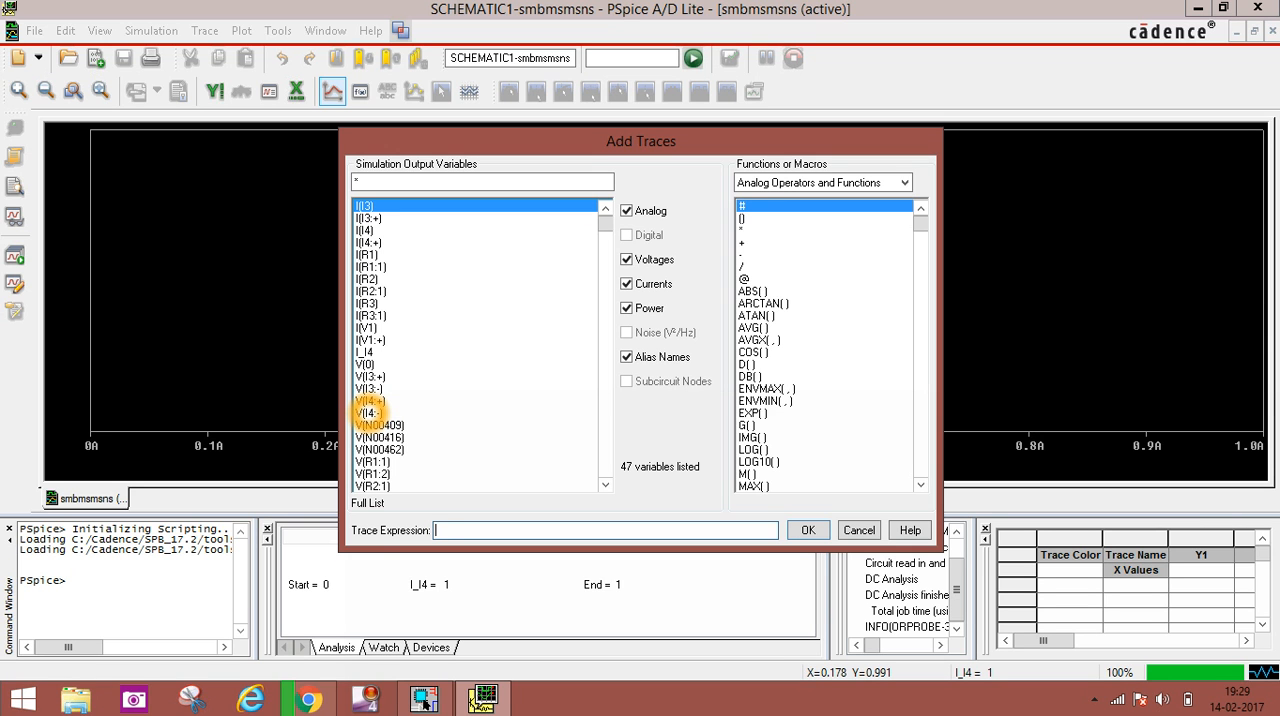
{"action": "left_click", "coordinate": [368, 413]}
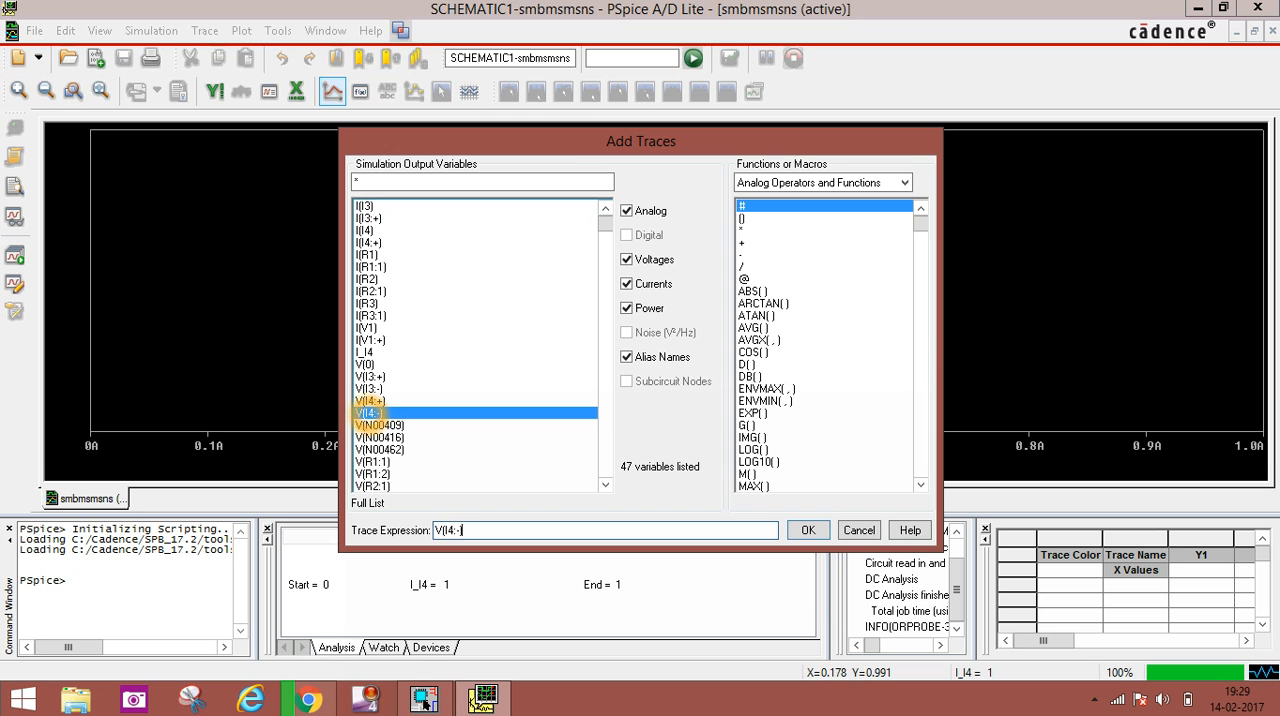
{"action": "left_click", "coordinate": [808, 529]}
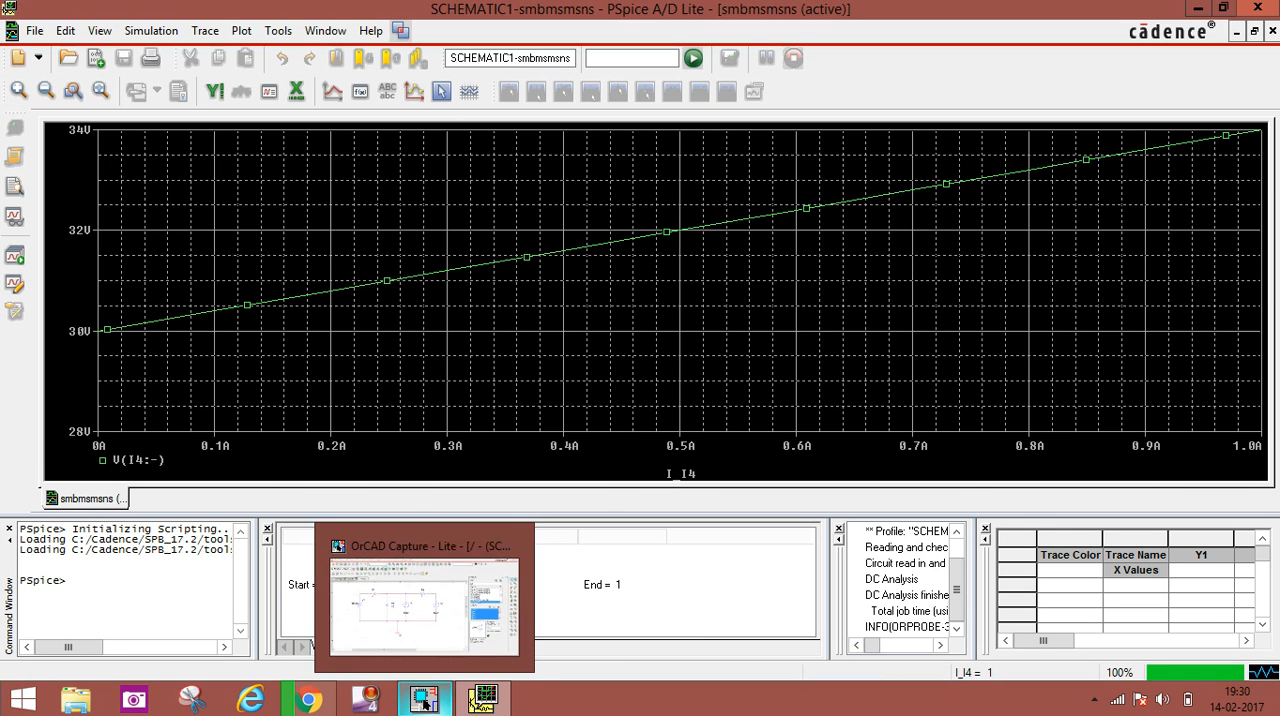
Step: Switch to the schematic and back, read plot values, and start a VTH= label
{"action": "left_click", "coordinate": [424, 698]}
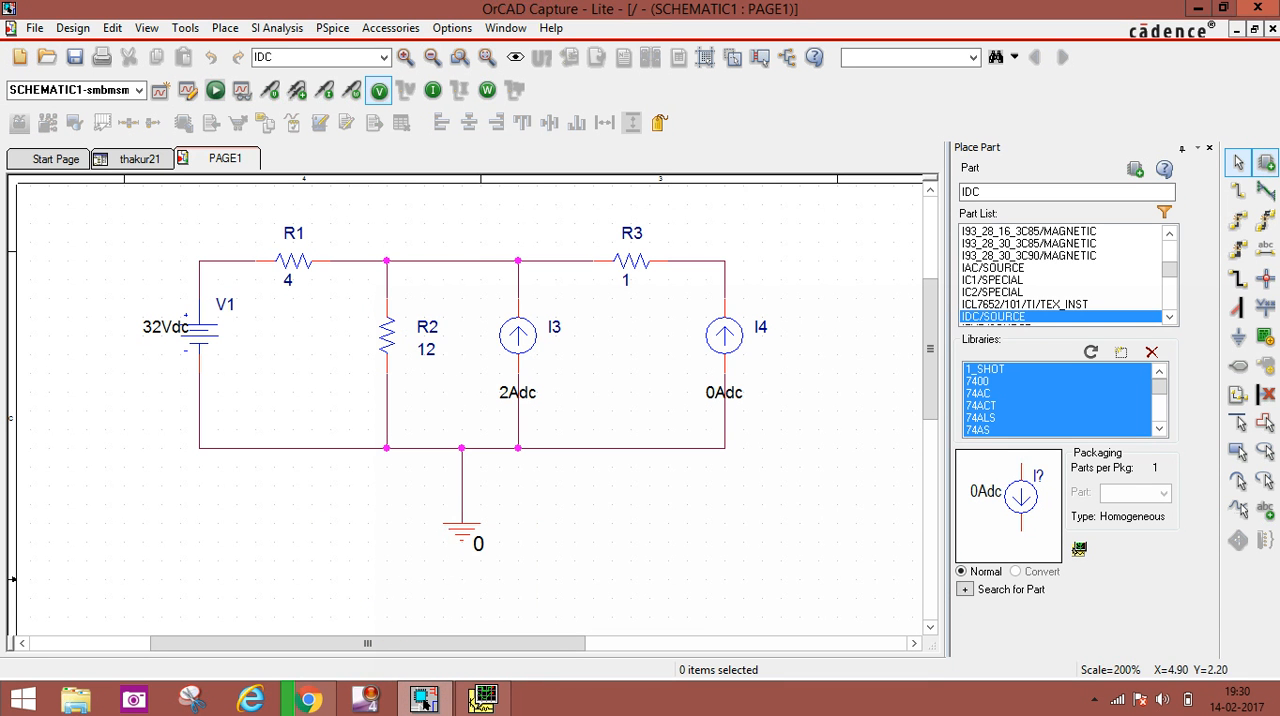
{"action": "mouse_move", "coordinate": [725, 335]}
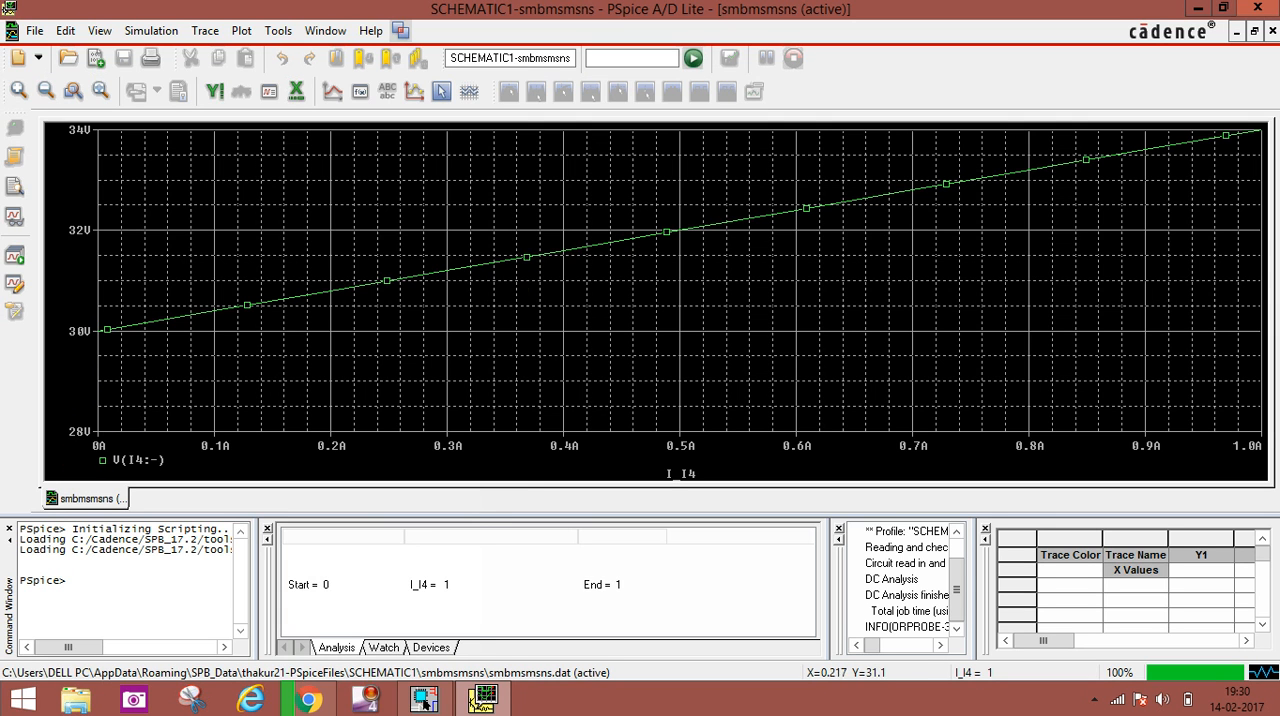
{"action": "left_click", "coordinate": [104, 337]}
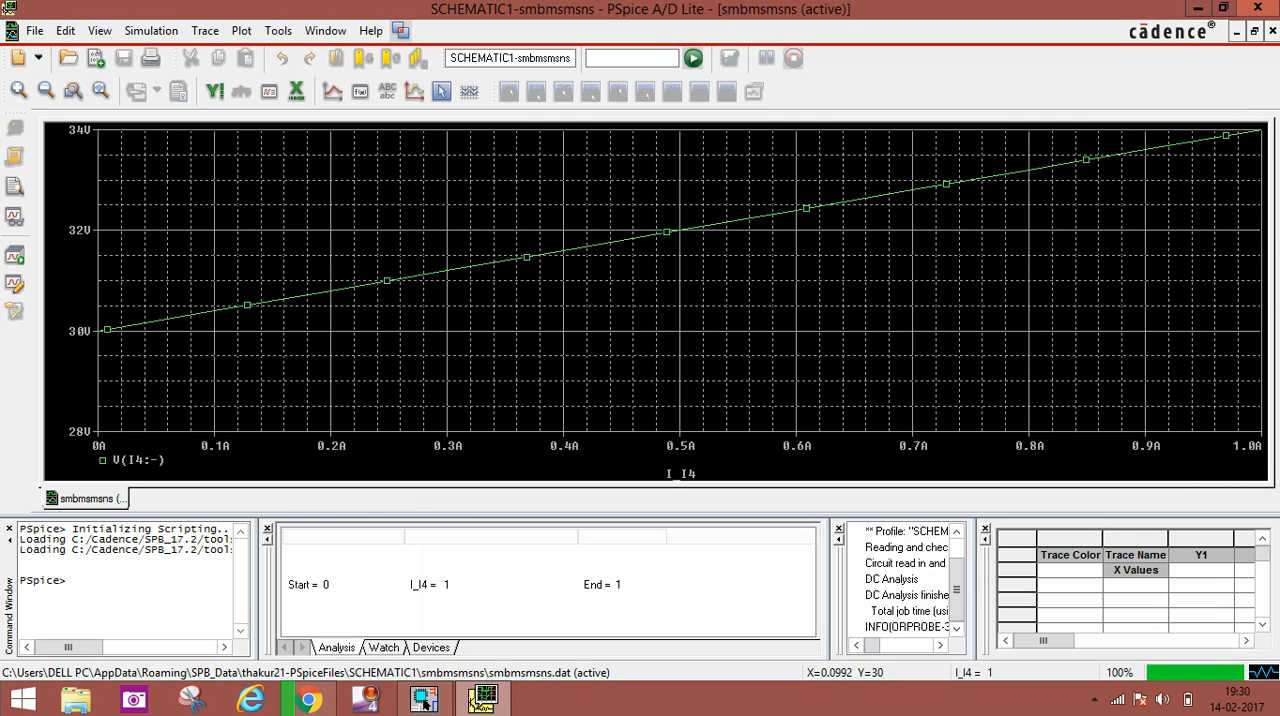
{"action": "left_click", "coordinate": [1209, 301]}
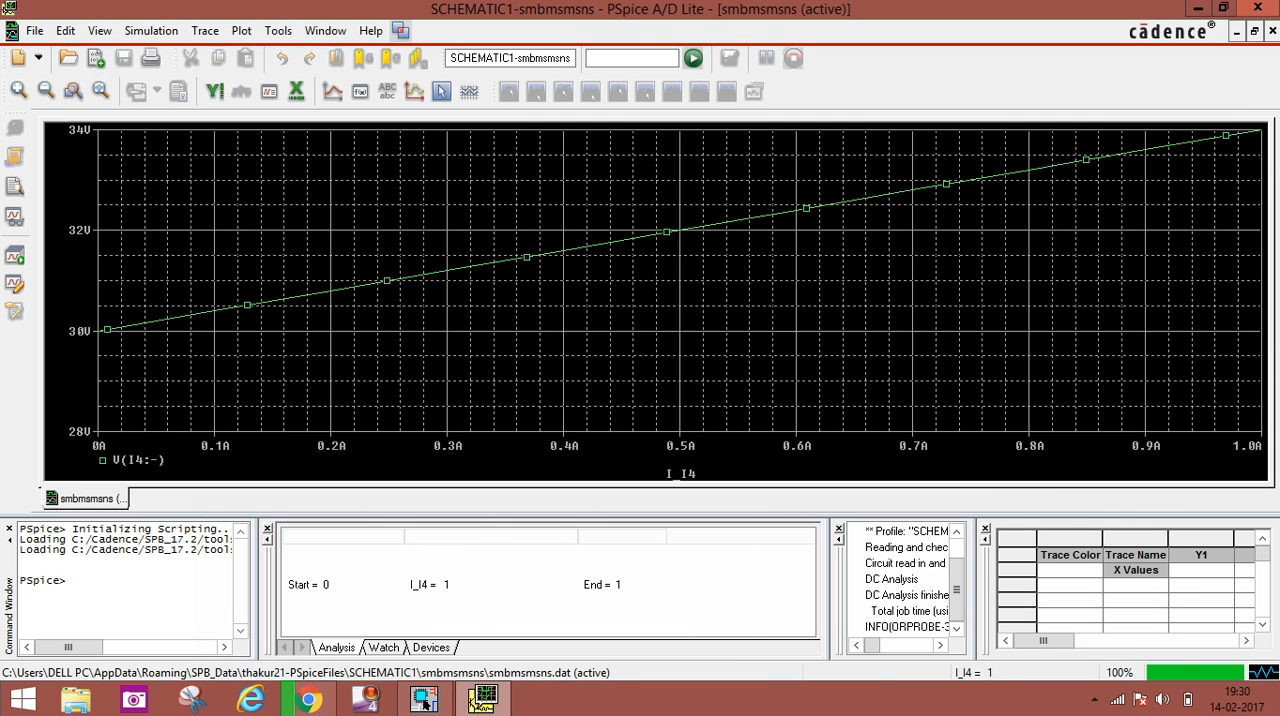
{"action": "mouse_move", "coordinate": [1240, 200]}
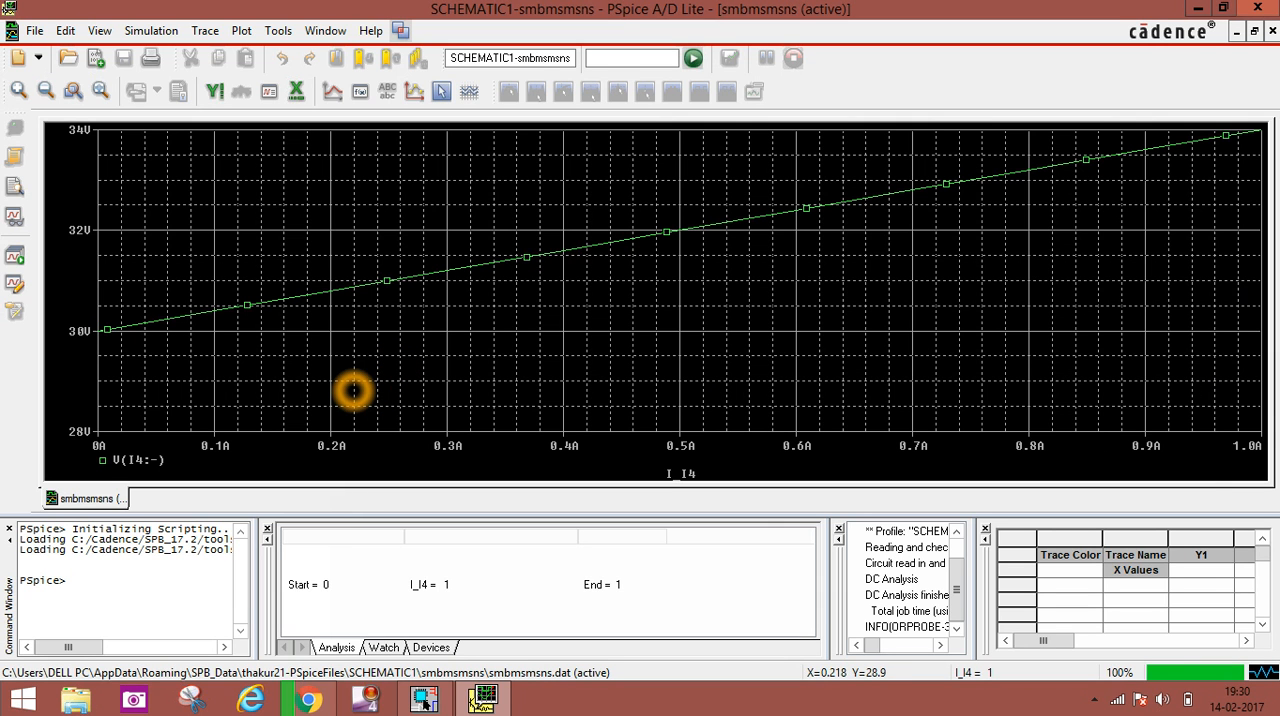
{"action": "left_click", "coordinate": [425, 393]}
{"action": "type", "text": "VTH="}
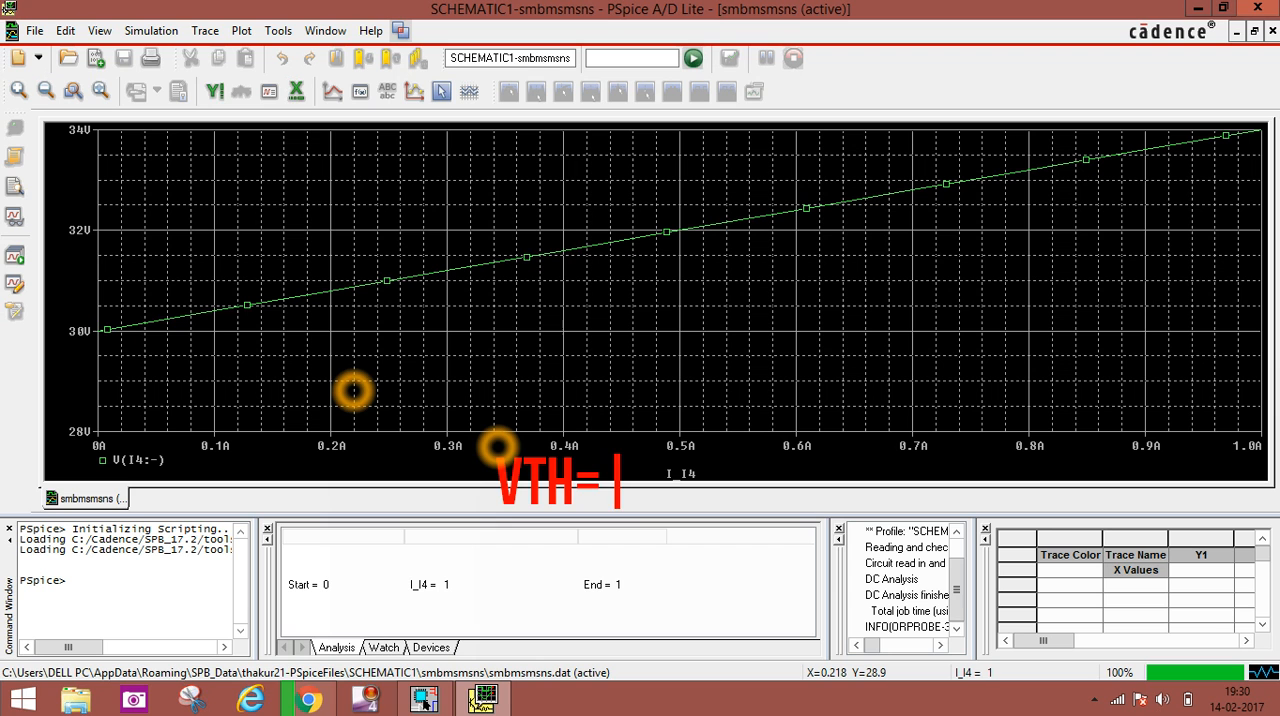
Step: Type the annotation 'VTH=30 RTH=34-30/1=4' beneath the plot
{"action": "type", "text": "30"}
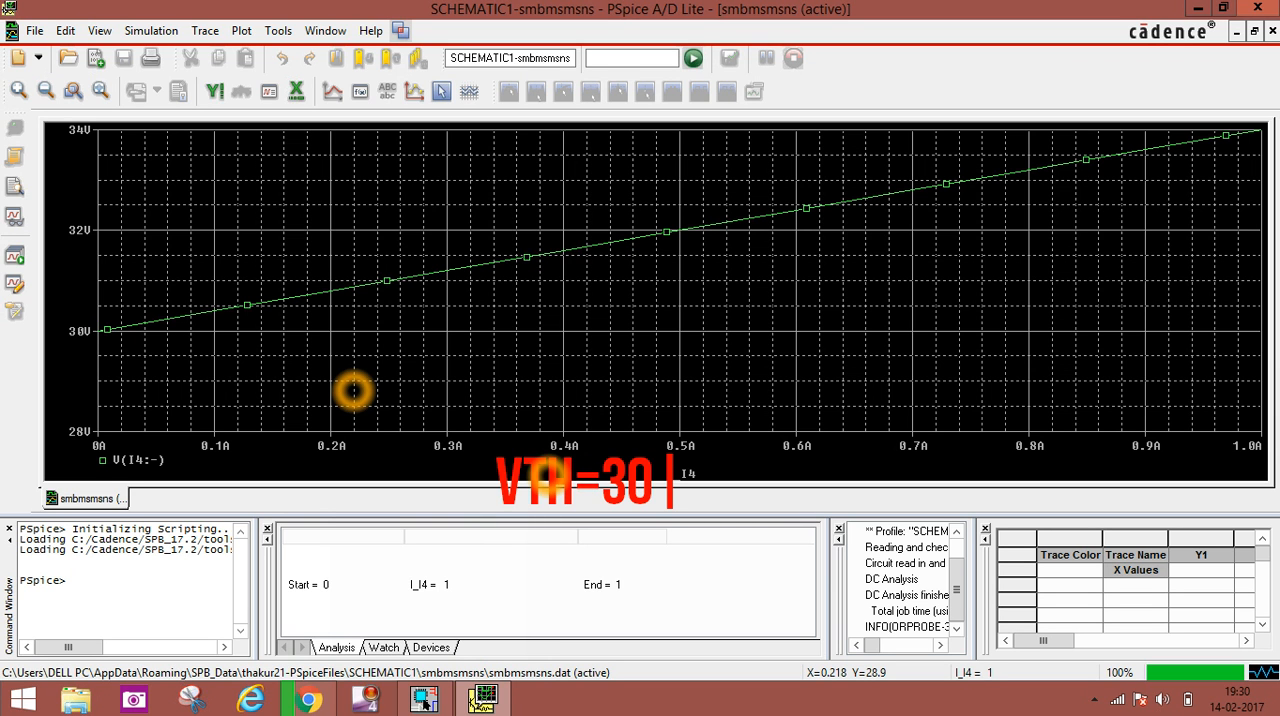
{"action": "type", "text": "R"}
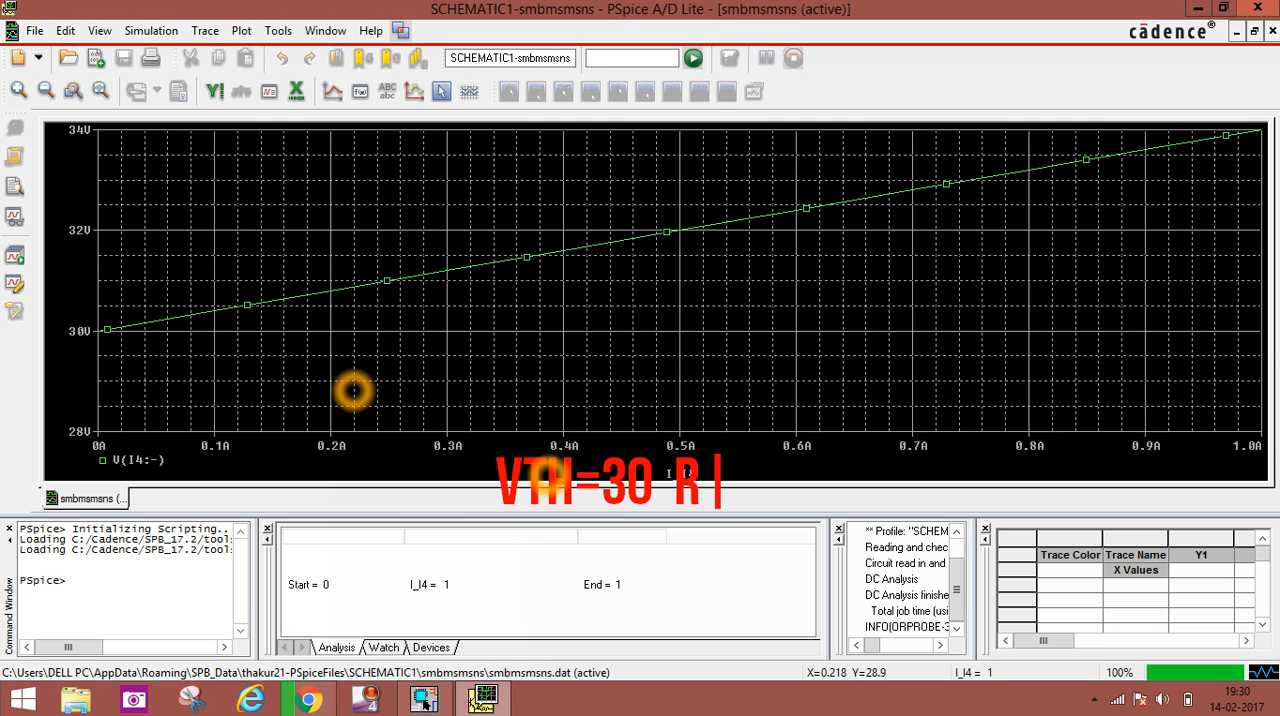
{"action": "type", "text": "TH="}
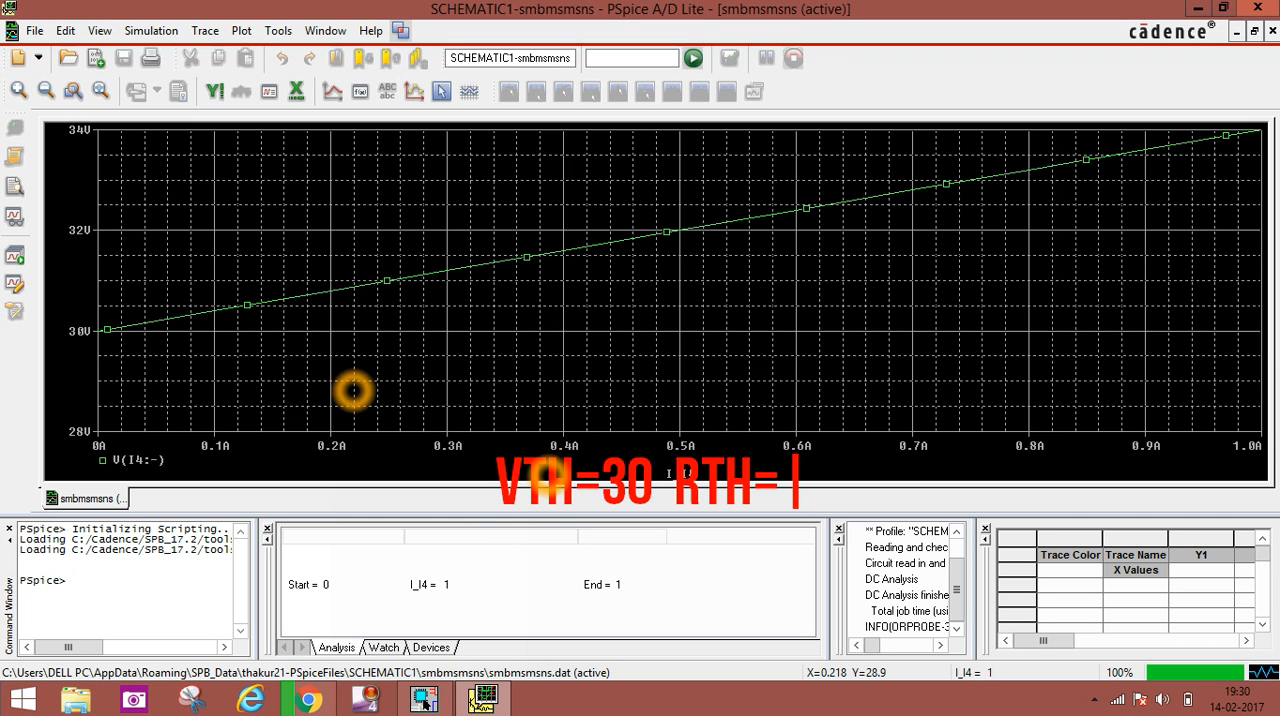
{"action": "type", "text": "34-"}
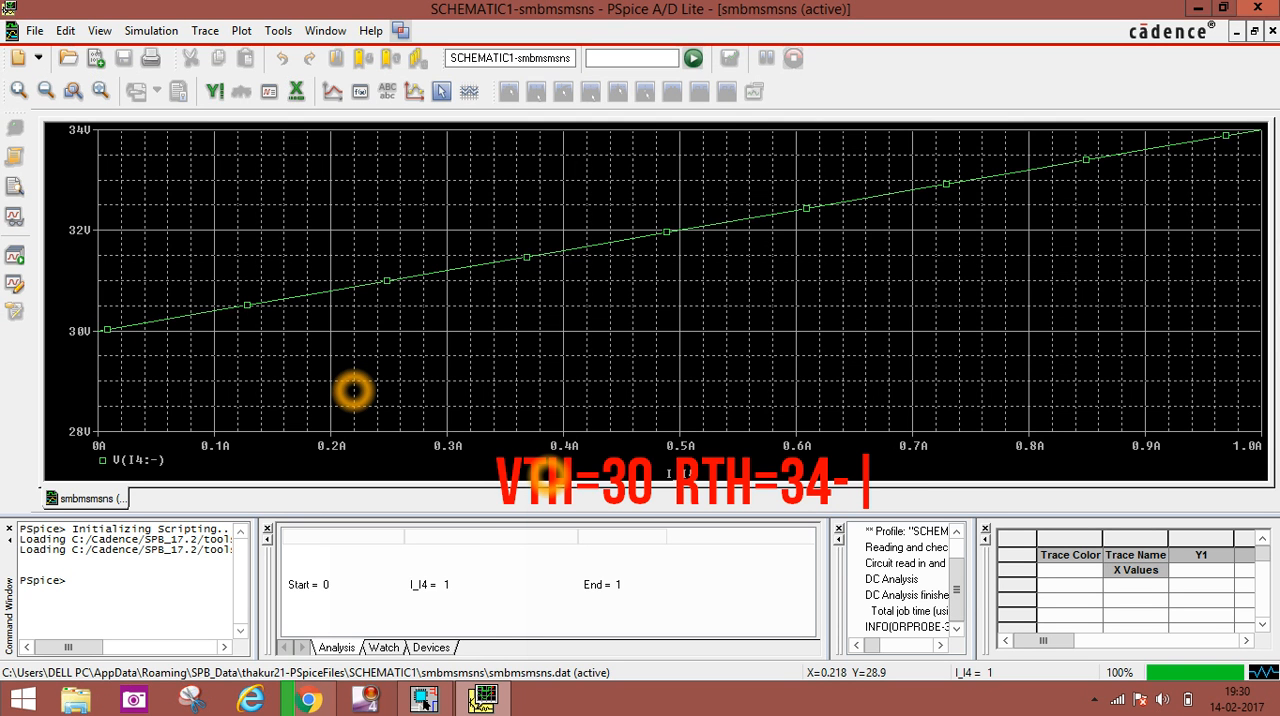
{"action": "type", "text": "30/"}
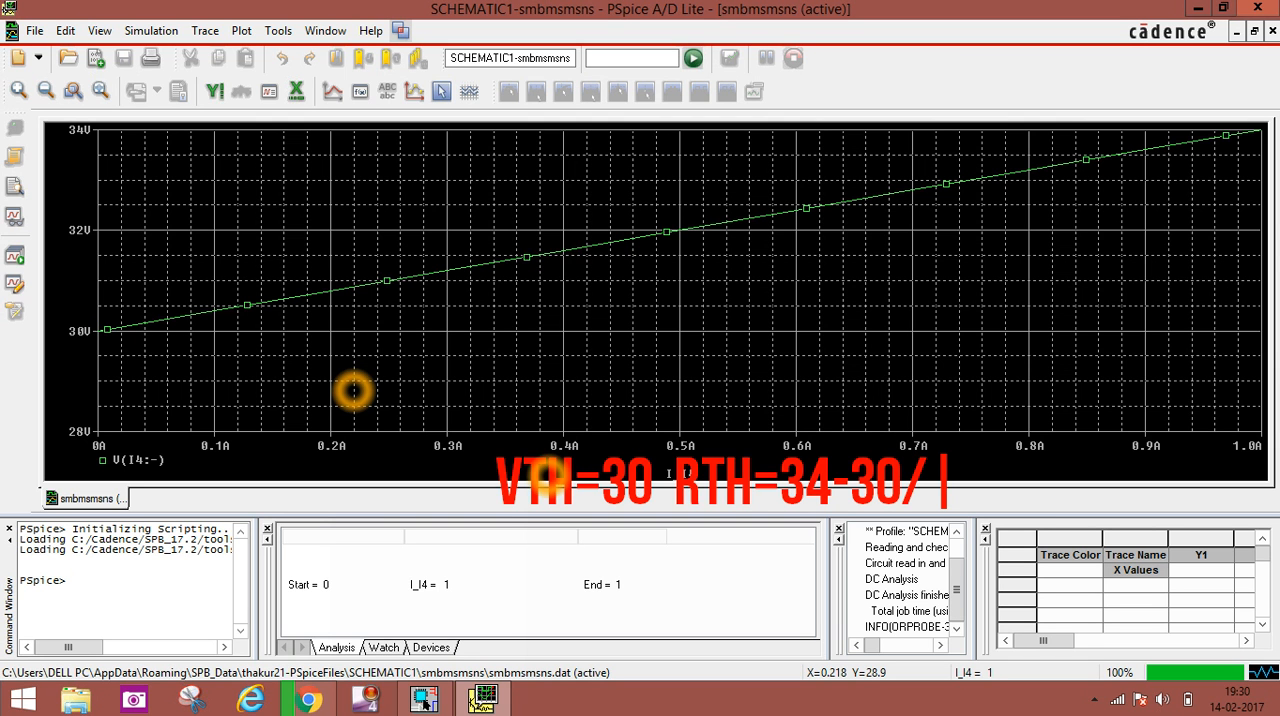
{"action": "type", "text": "1="}
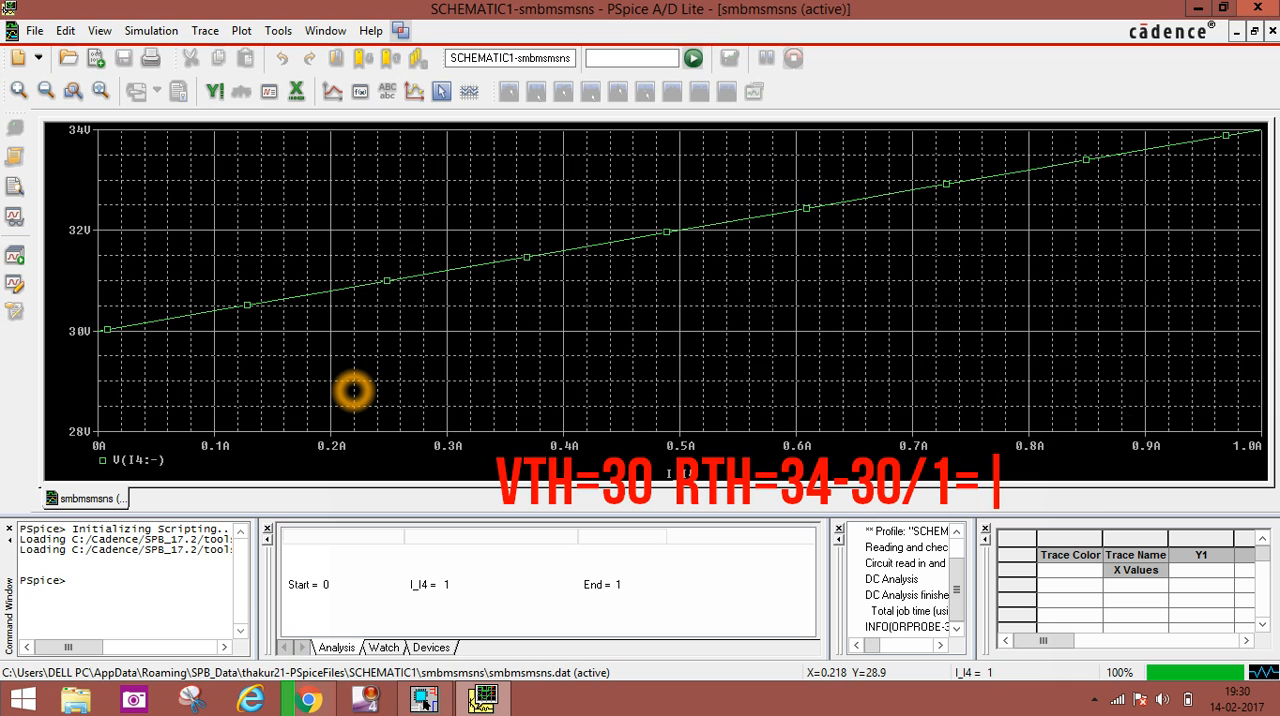
{"action": "type", "text": "4"}
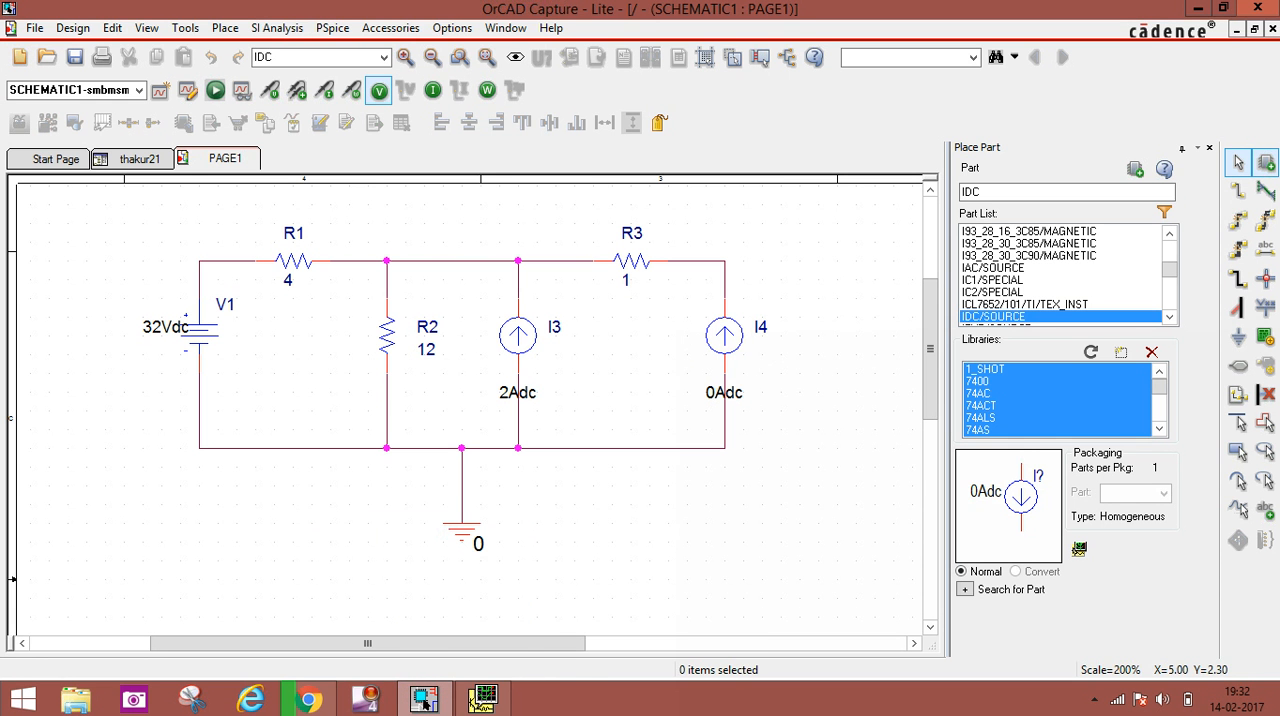
{"action": "left_click", "coordinate": [706, 343]}
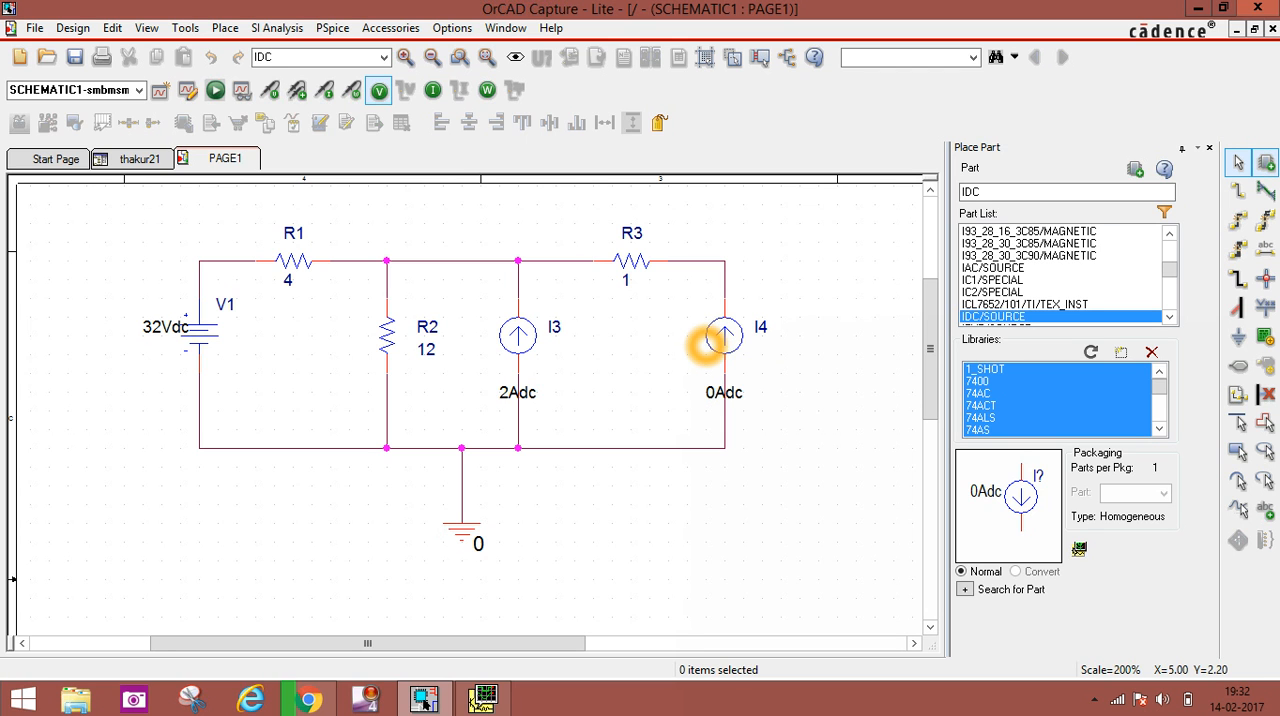
{"action": "mouse_move", "coordinate": [724, 340]}
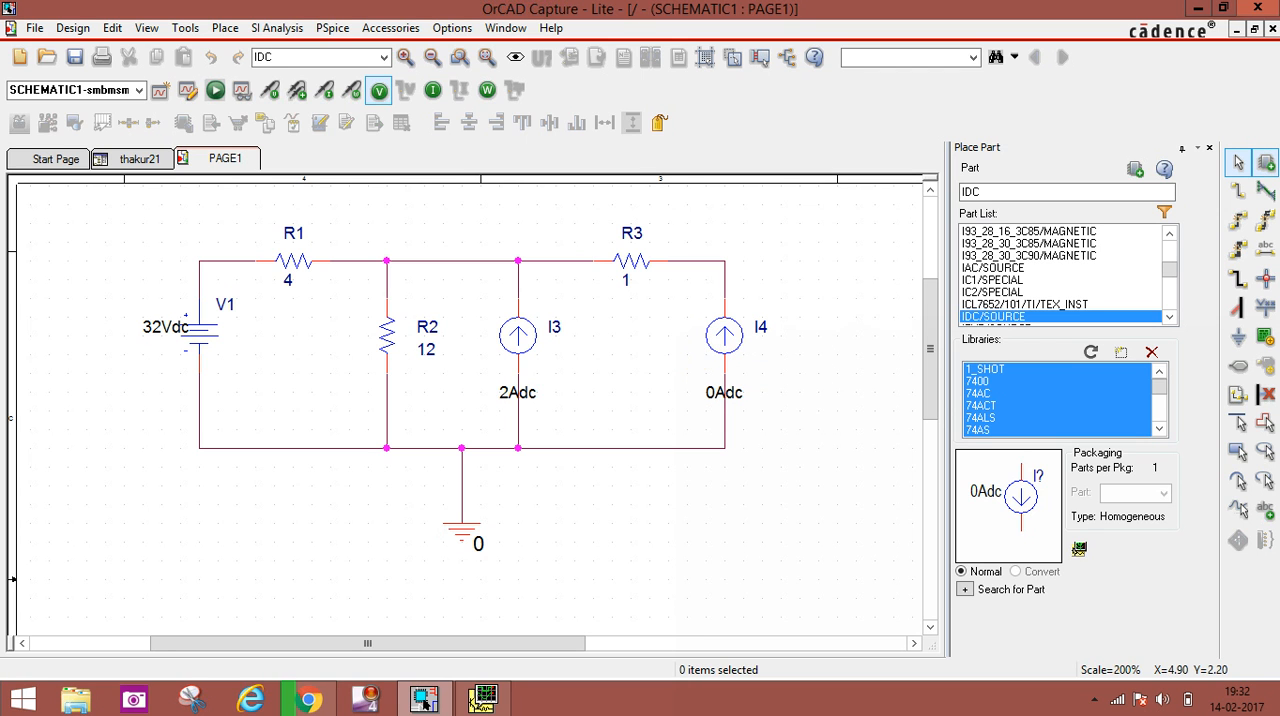
{"action": "left_click", "coordinate": [694, 347]}
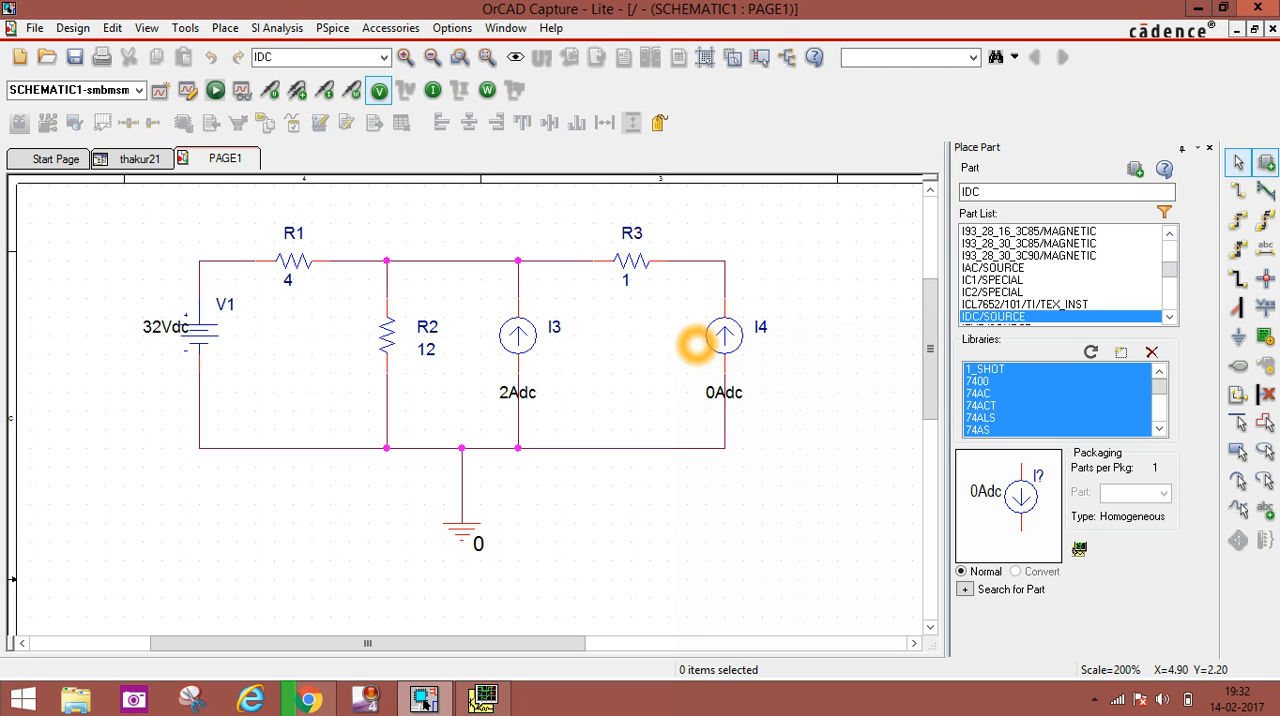